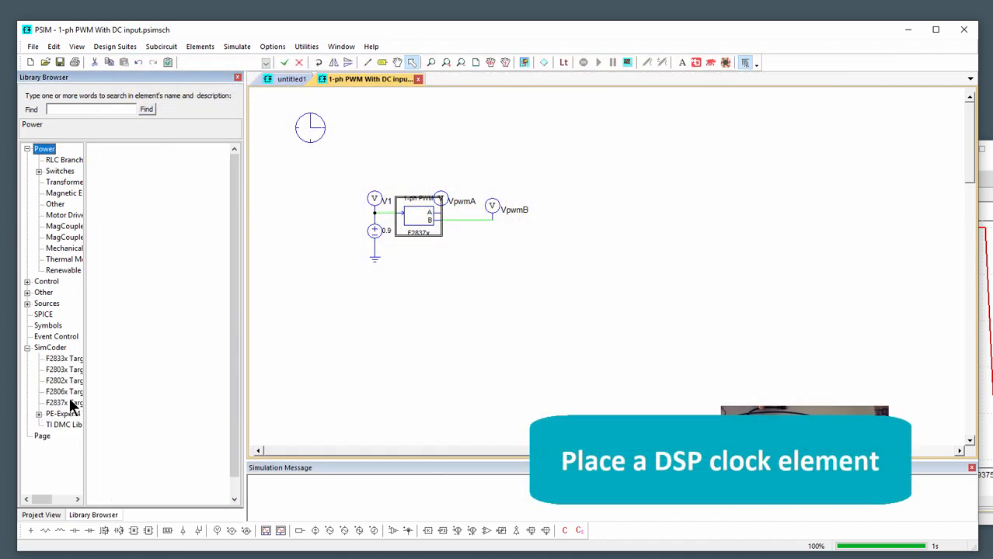
# Step: Place a DSP Clock from the F2837x Target library with a 10 MHz external clock
pyautogui.click(66, 403)
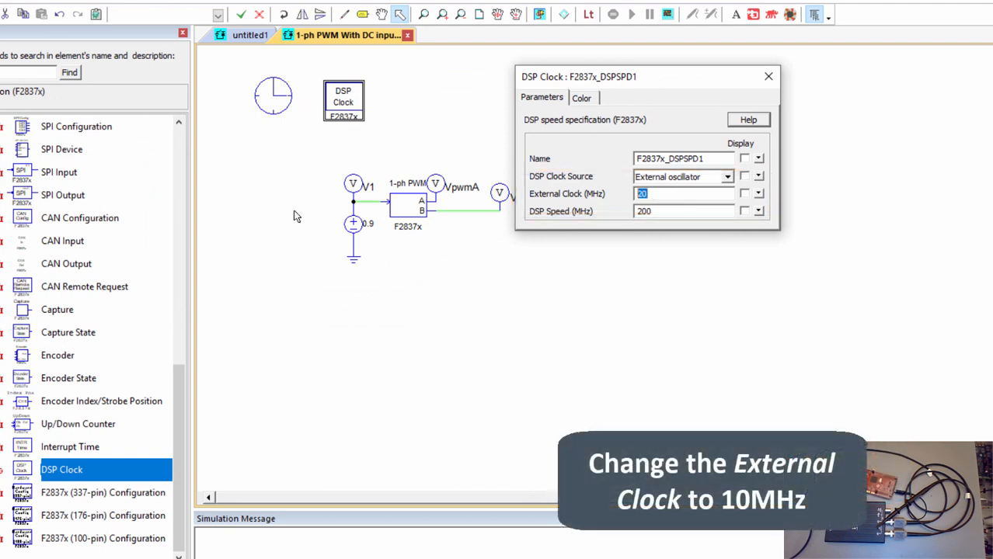
pyautogui.write('10')
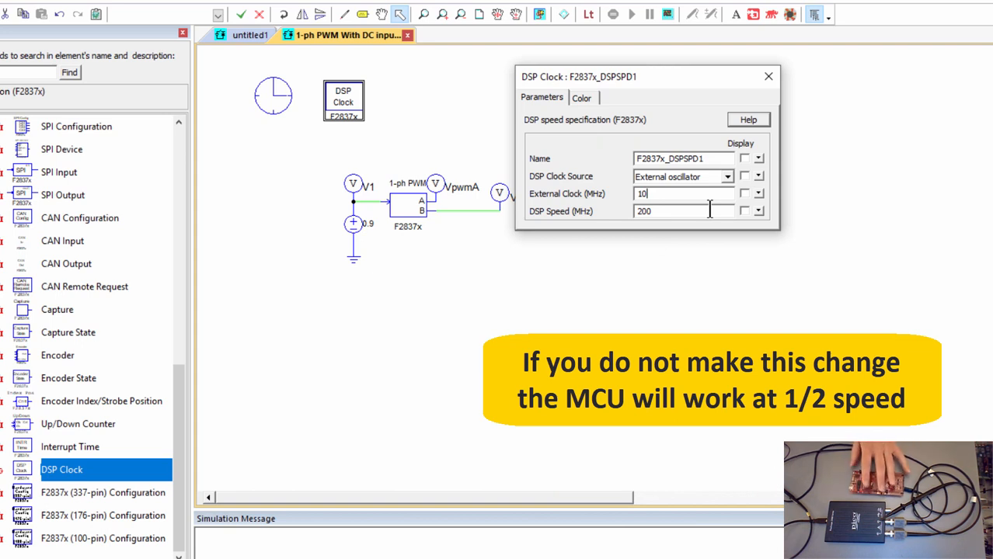
pyautogui.moveTo(703, 211)
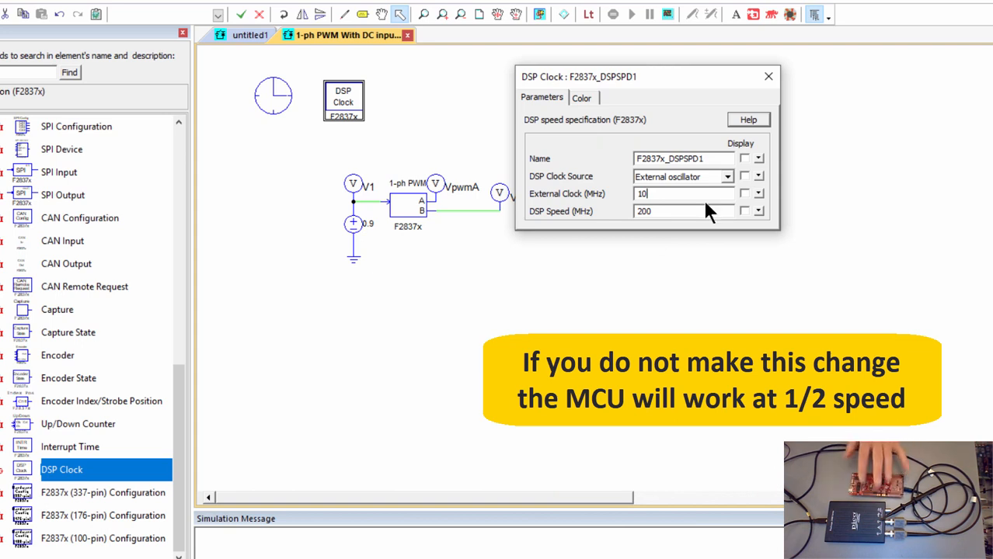
pyautogui.click(765, 76)
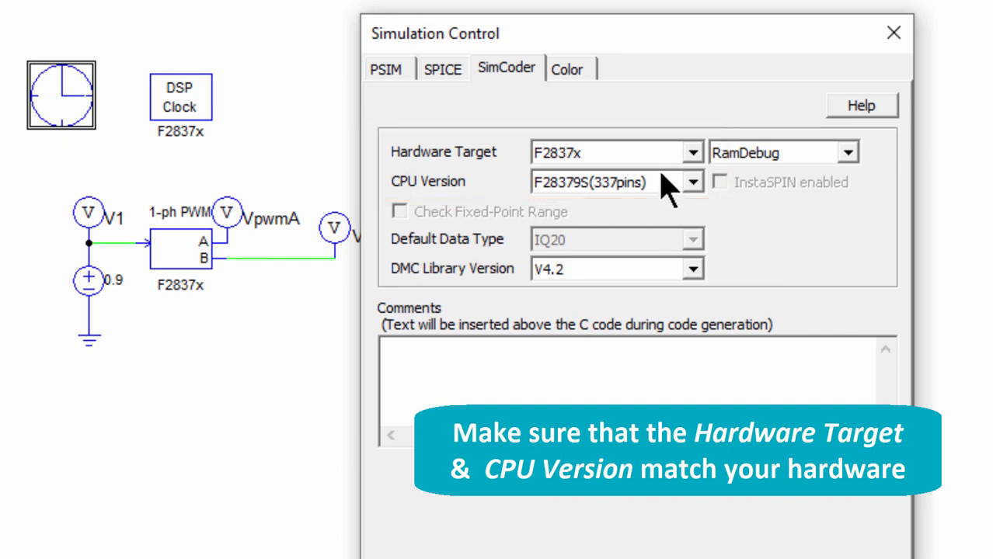
pyautogui.moveTo(625, 144)
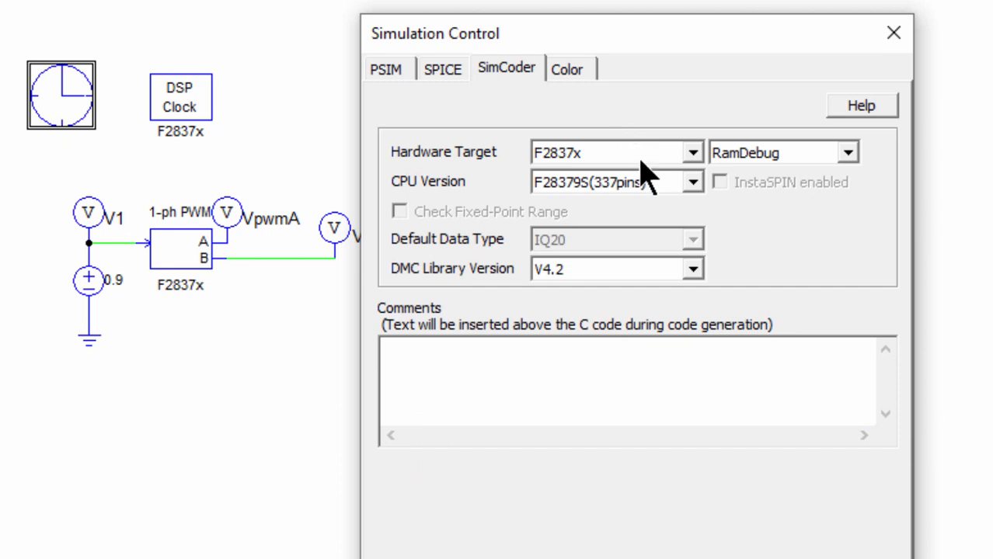
# Step: Choose F28379D (337 pins) as the SimCoder CPU version
pyautogui.click(691, 181)
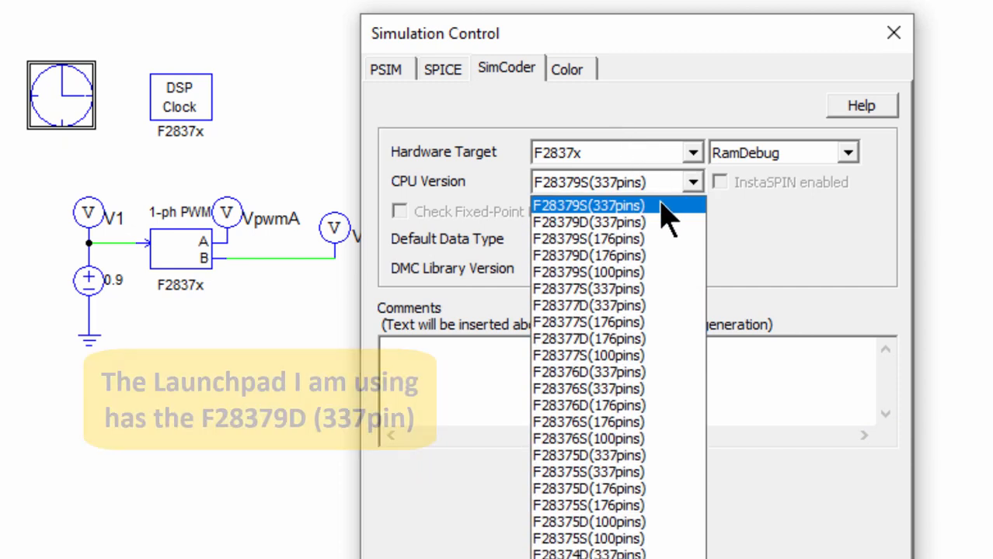
pyautogui.moveTo(656, 226)
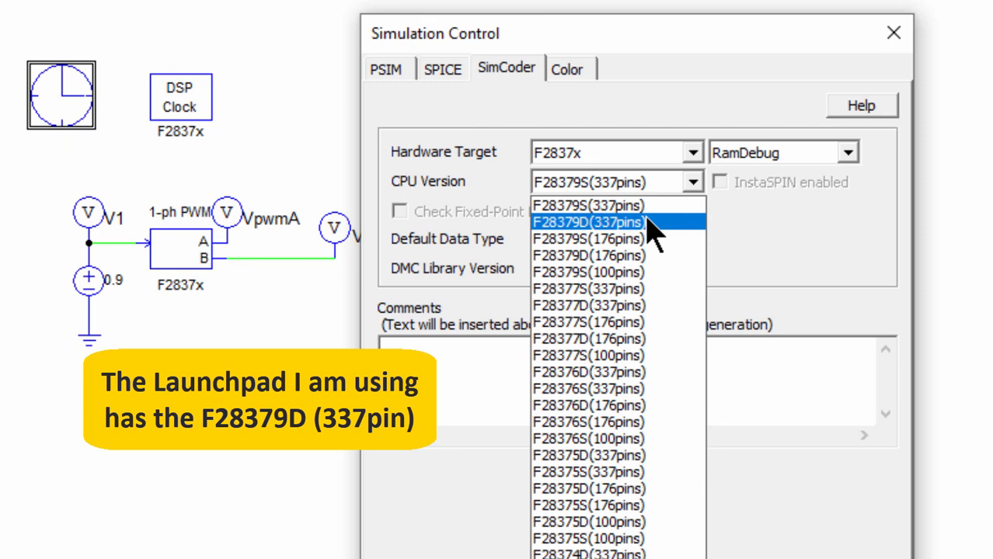
pyautogui.click(611, 222)
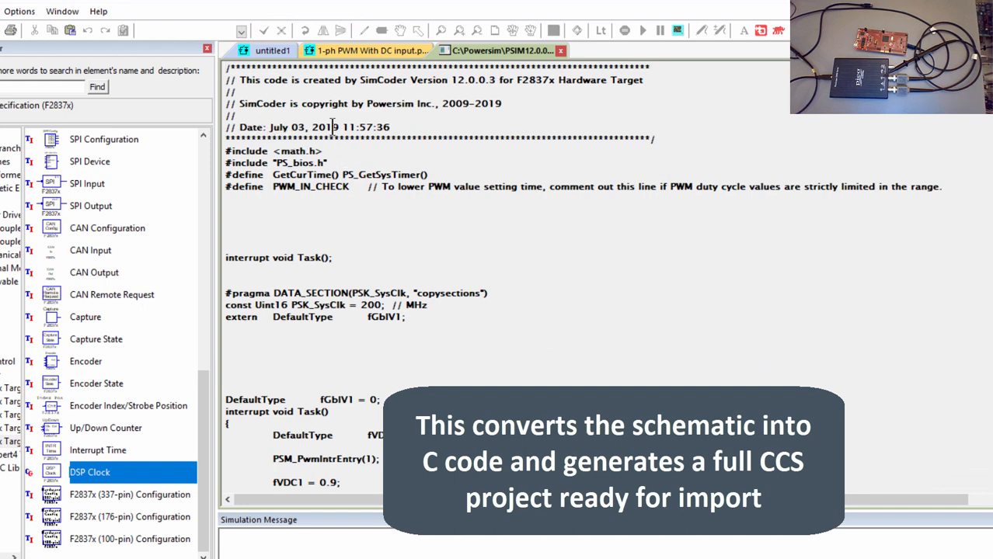
# Step: Open the generated code folder from the schematic's Simulate menu, then switch to Code Composer Studio
pyautogui.click(361, 50)
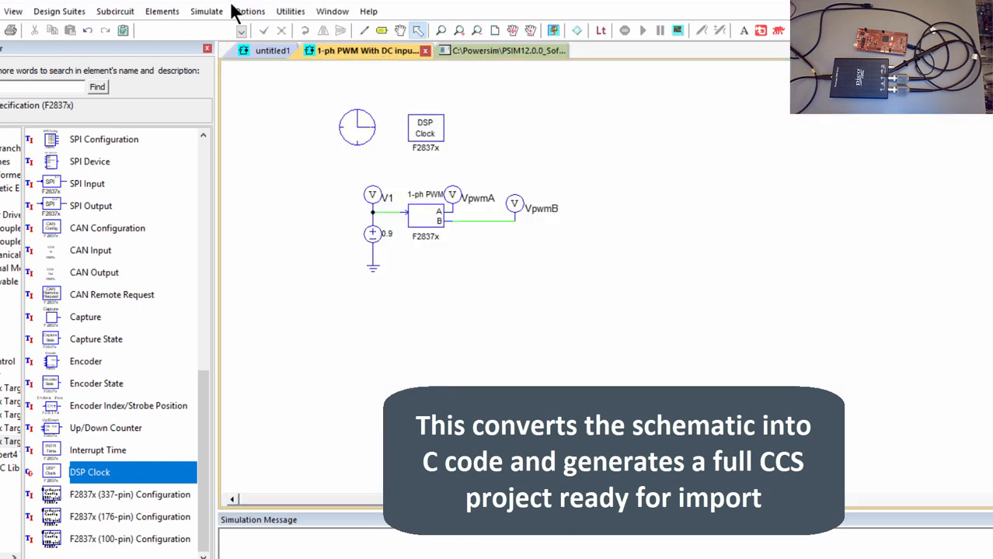
pyautogui.click(206, 11)
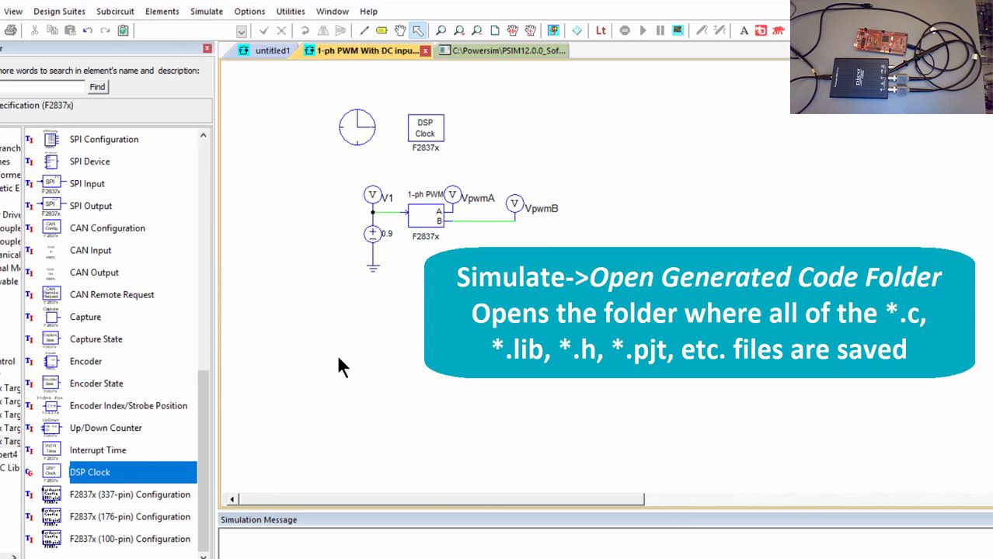
pyautogui.click(206, 11)
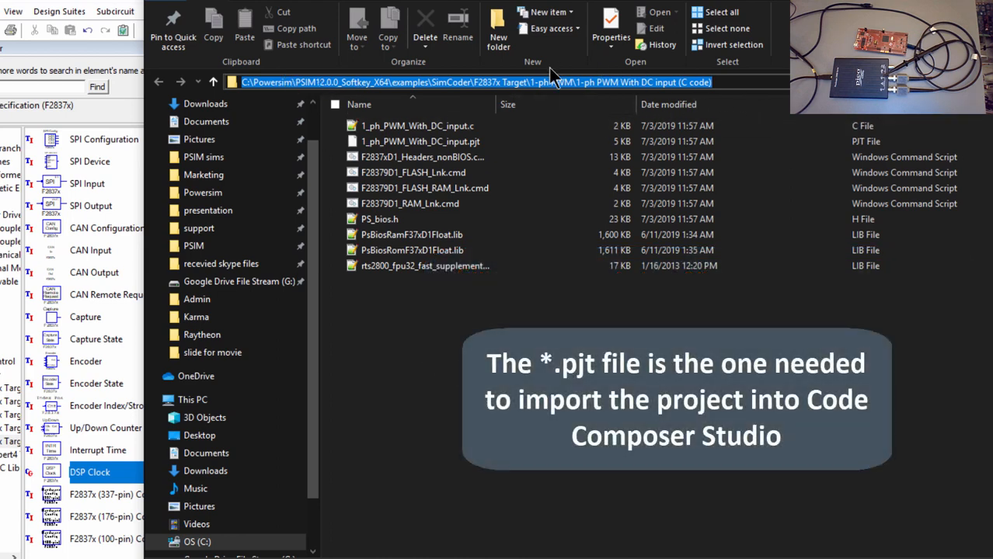
pyautogui.click(419, 141)
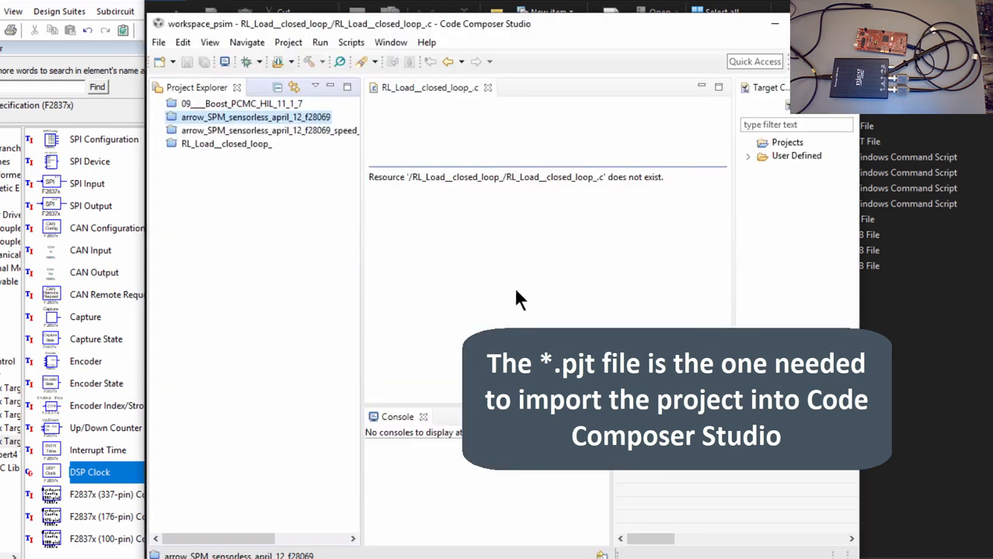
# Step: Import the legacy CCSv3.3 project 1_ph_PWM_With_DC_input.pjt and expand its contents
pyautogui.click(288, 42)
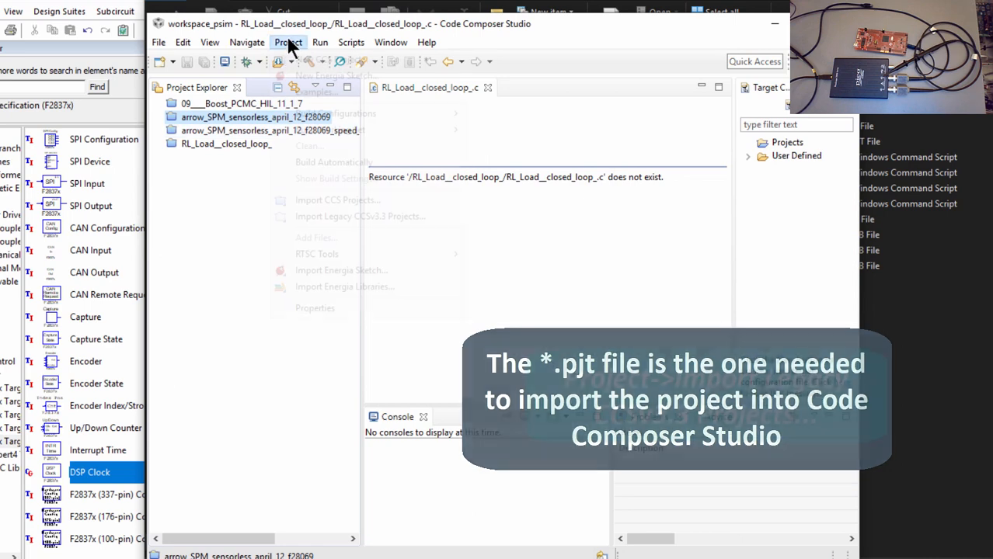
pyautogui.click(359, 216)
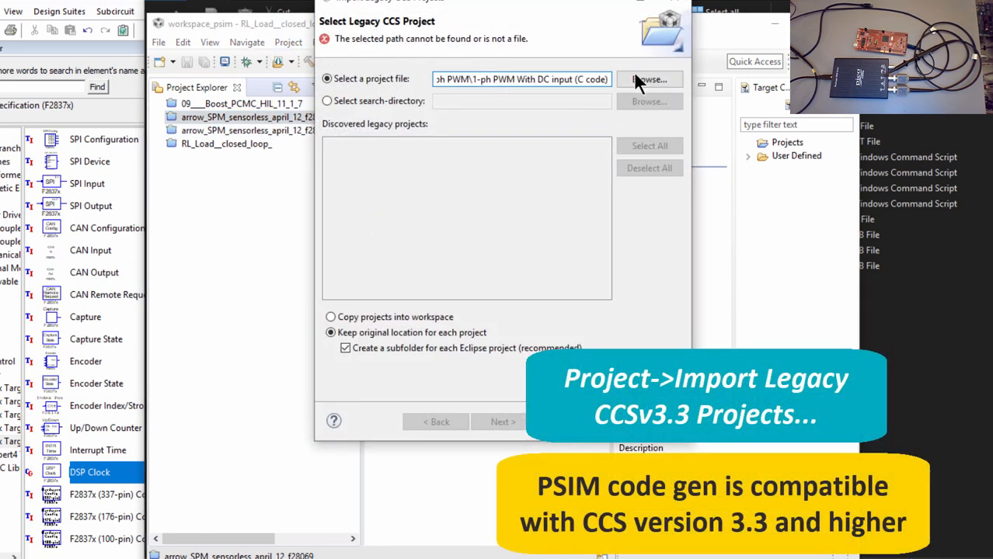
pyautogui.click(648, 78)
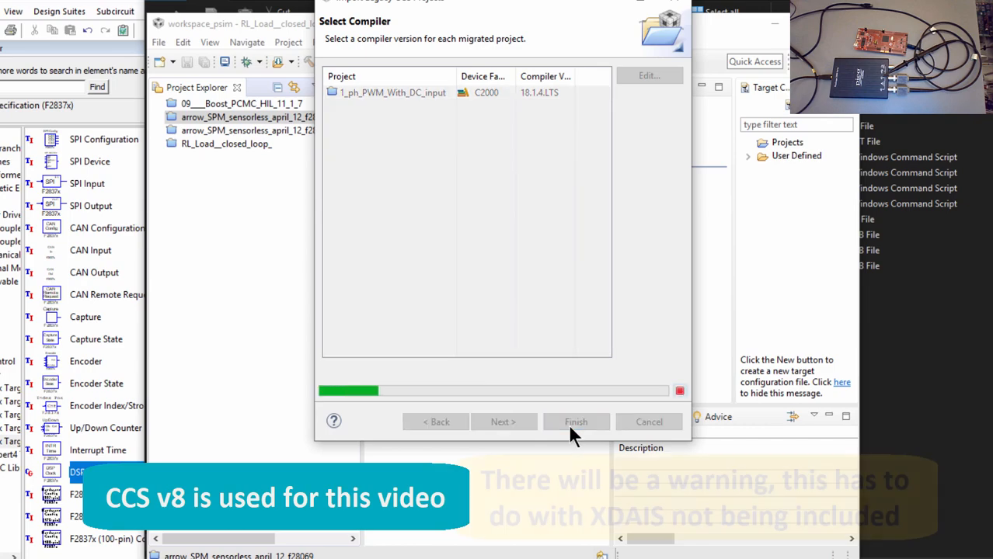
pyautogui.click(575, 422)
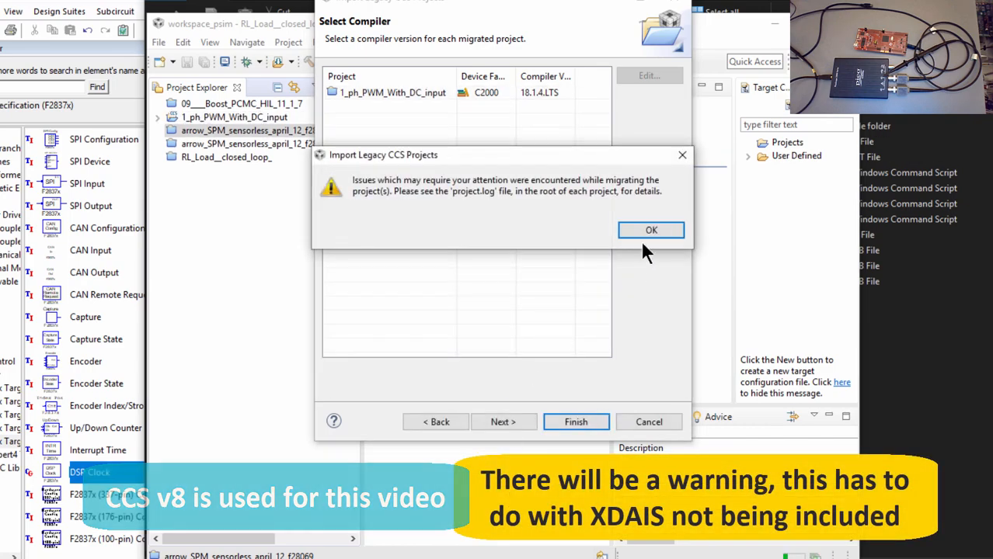
pyautogui.click(651, 230)
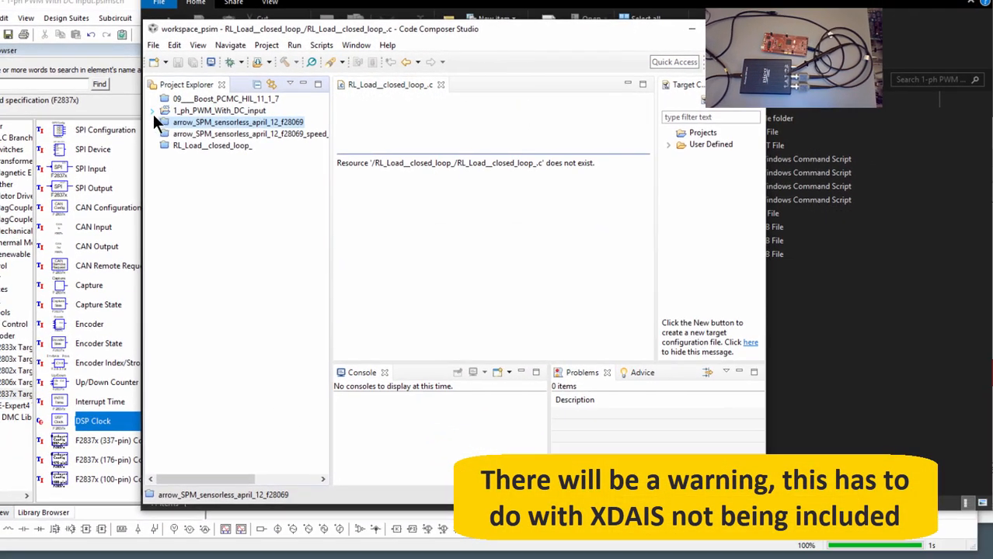
pyautogui.click(154, 111)
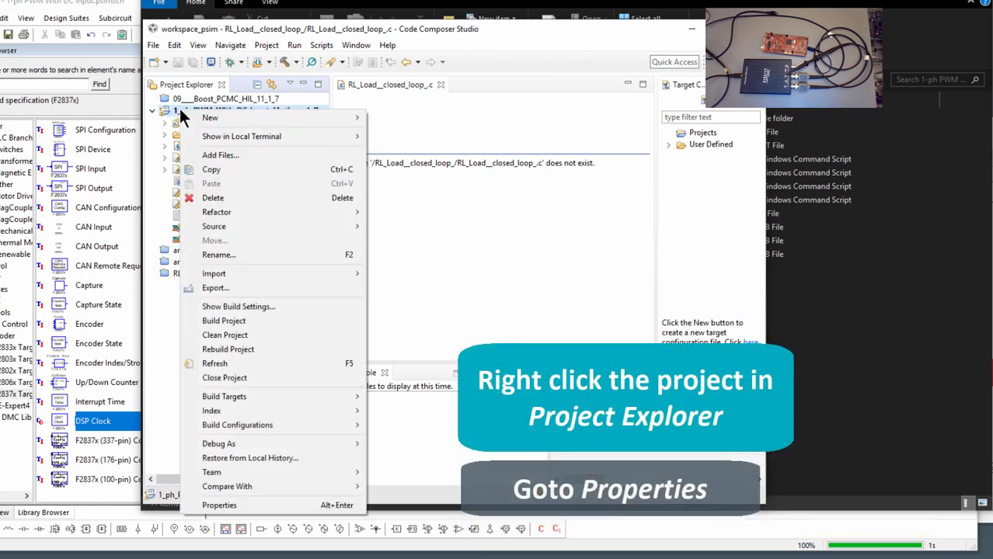
pyautogui.moveTo(219, 505)
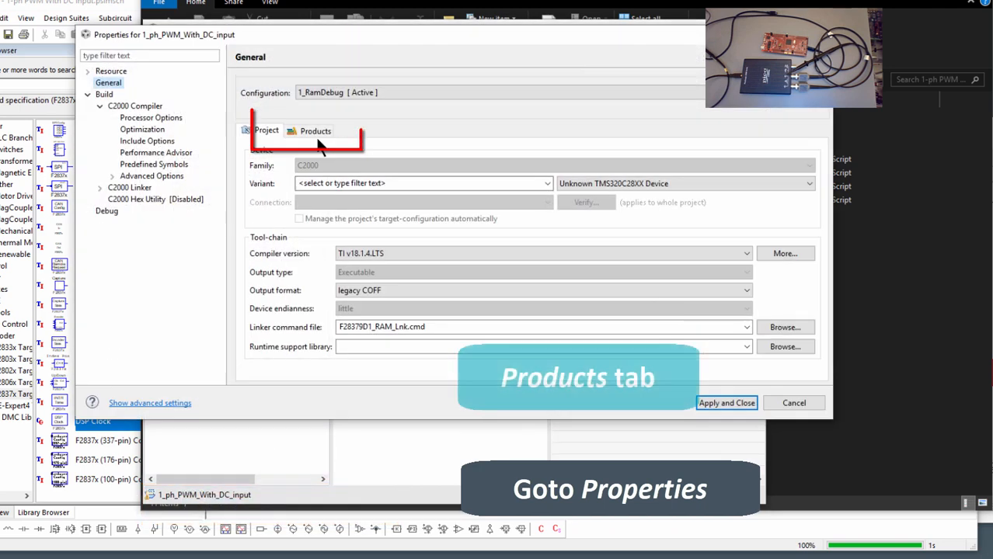
# Step: Uncheck XDAIS and its 1.0.0 version in the project's Products, then apply
pyautogui.click(313, 130)
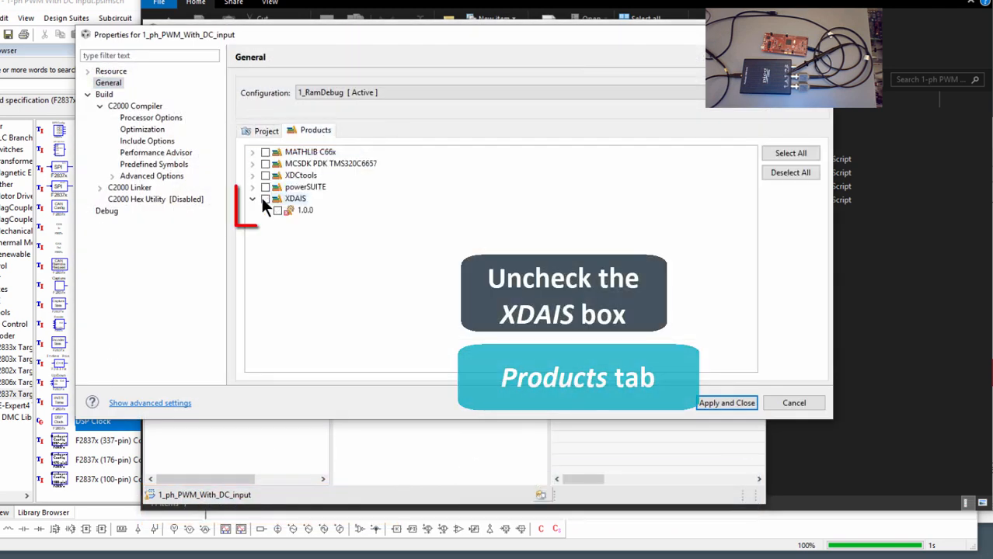
pyautogui.click(266, 198)
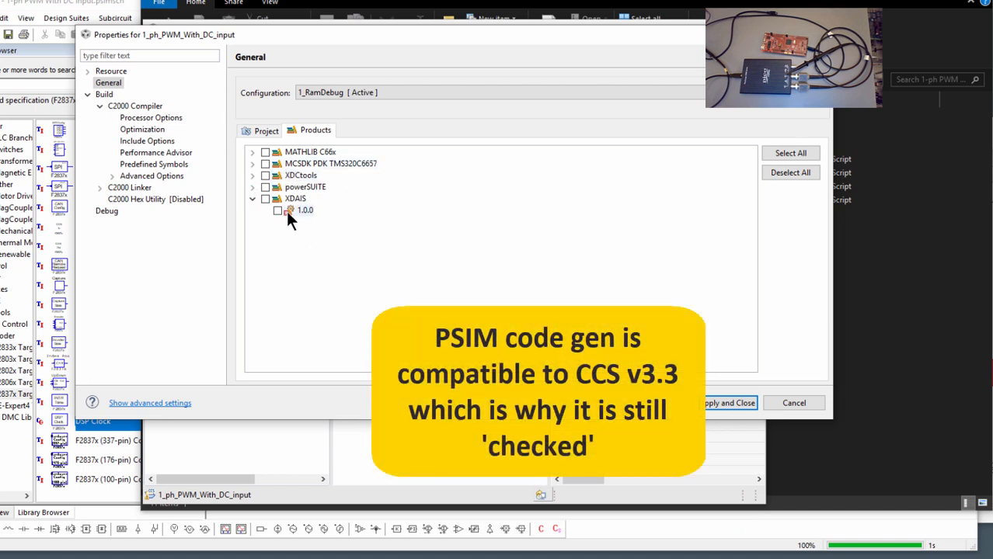
pyautogui.click(726, 402)
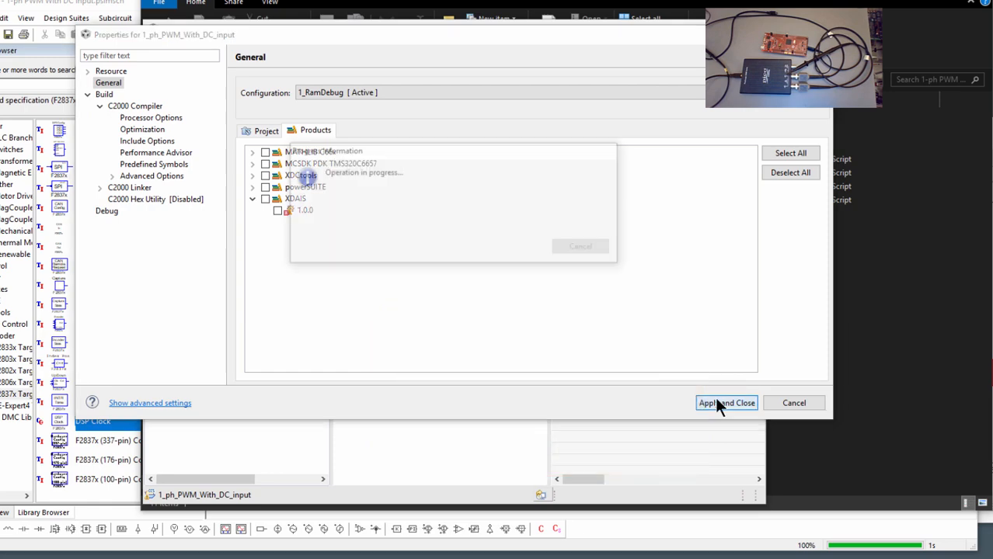
pyautogui.click(726, 402)
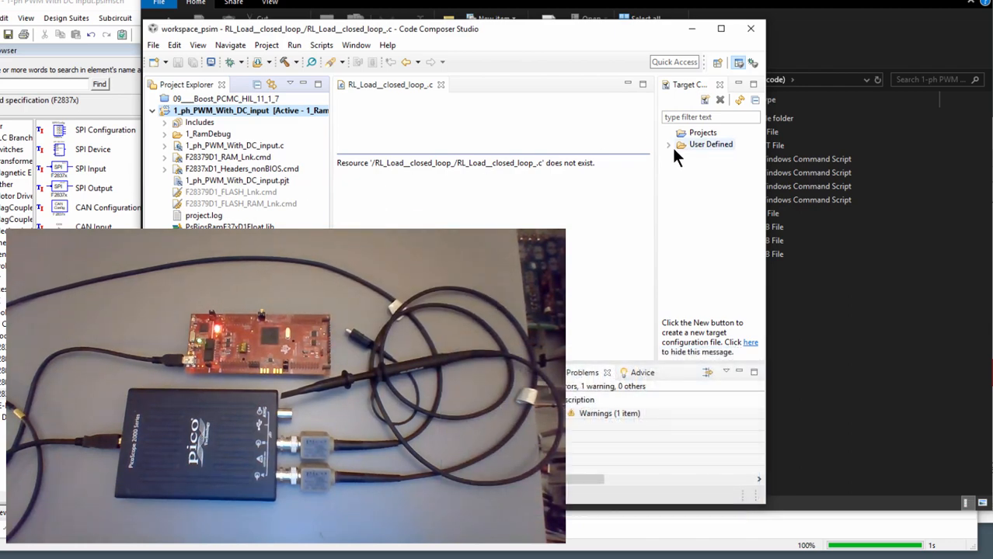
# Step: Open User Defined F2837.ccxml and verify the XDS100v2 connection test succeeds
pyautogui.click(670, 145)
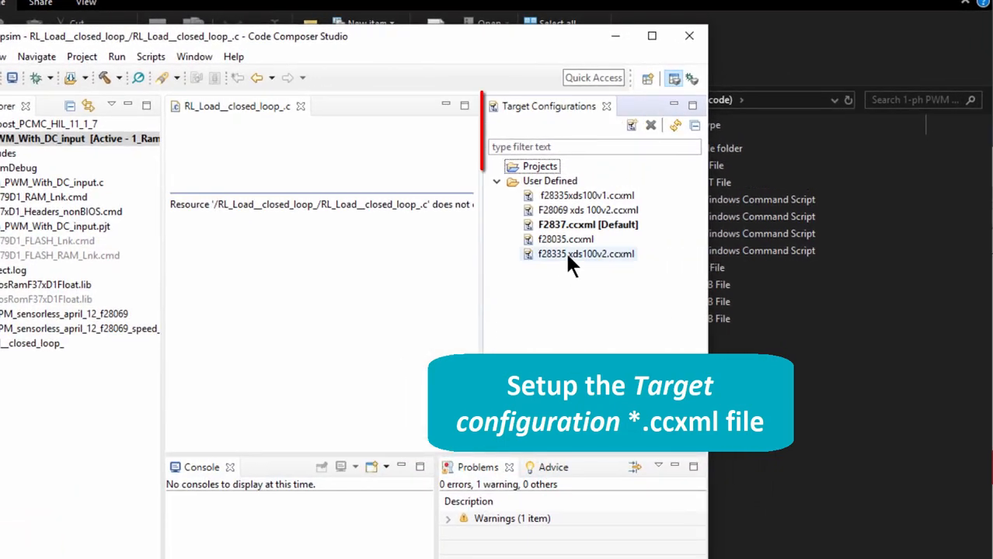
pyautogui.click(585, 224)
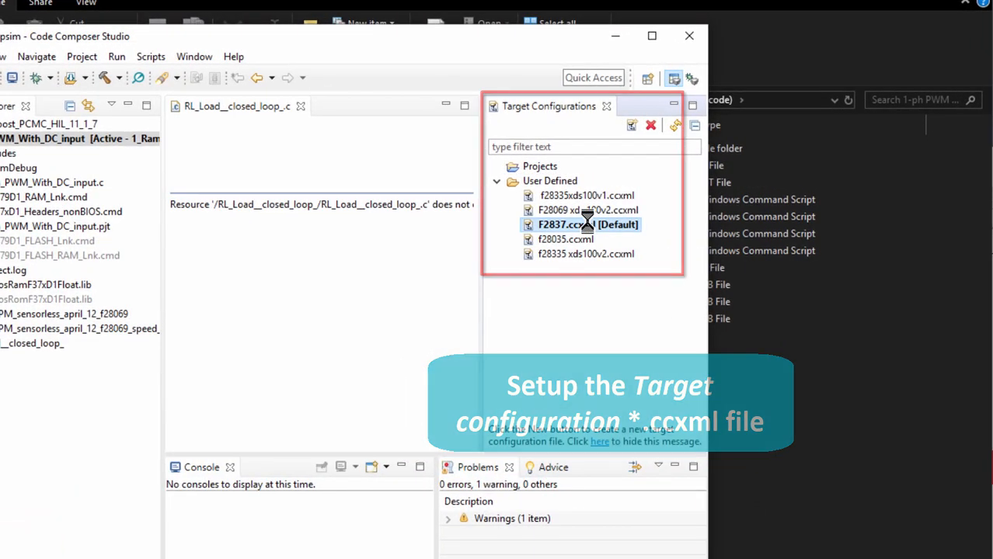
pyautogui.doubleClick(587, 224)
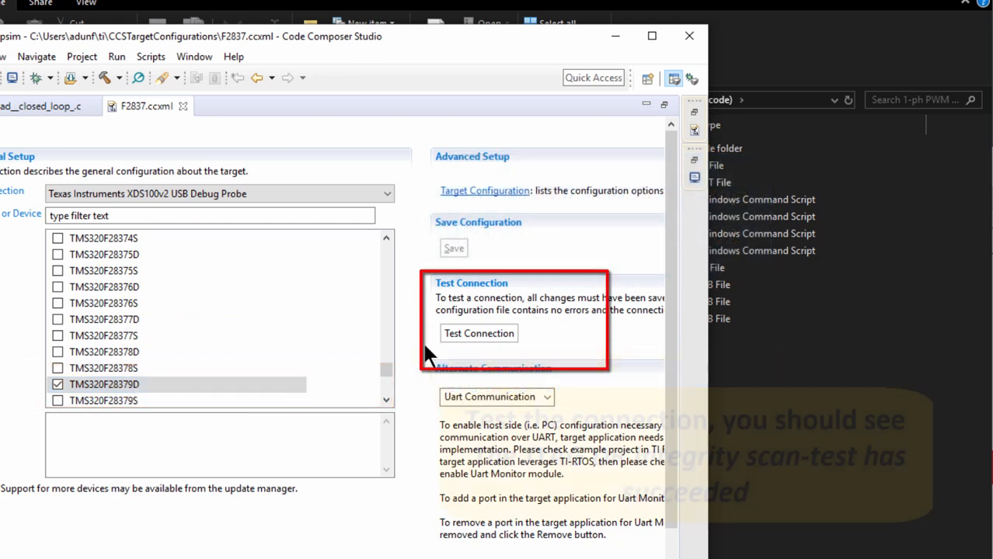
pyautogui.click(479, 333)
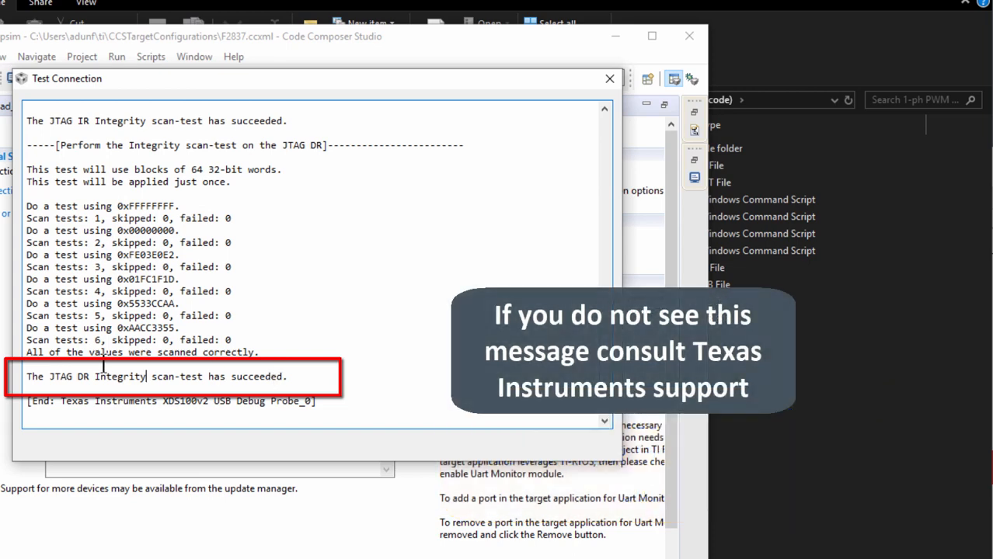
pyautogui.moveTo(517, 262)
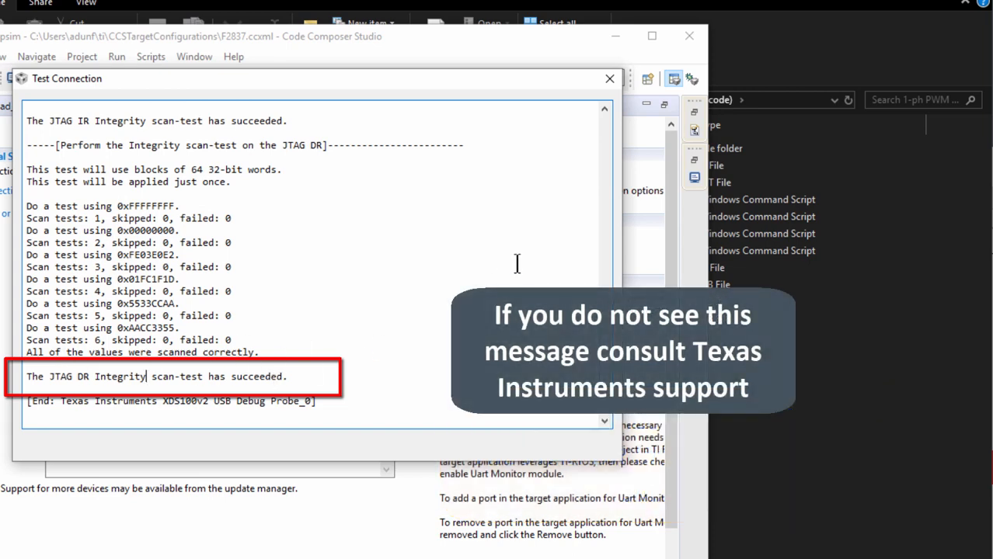
pyautogui.moveTo(609, 79)
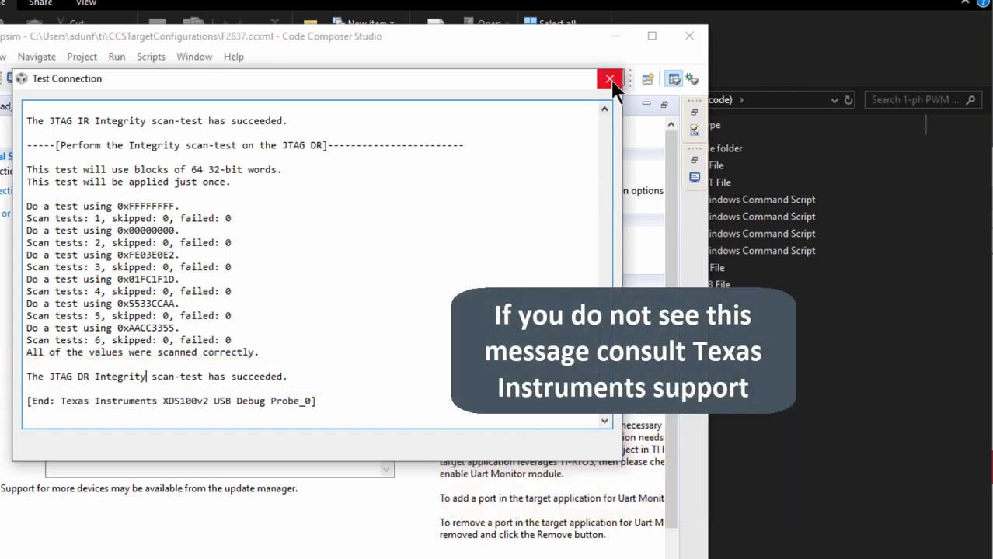
pyautogui.click(608, 79)
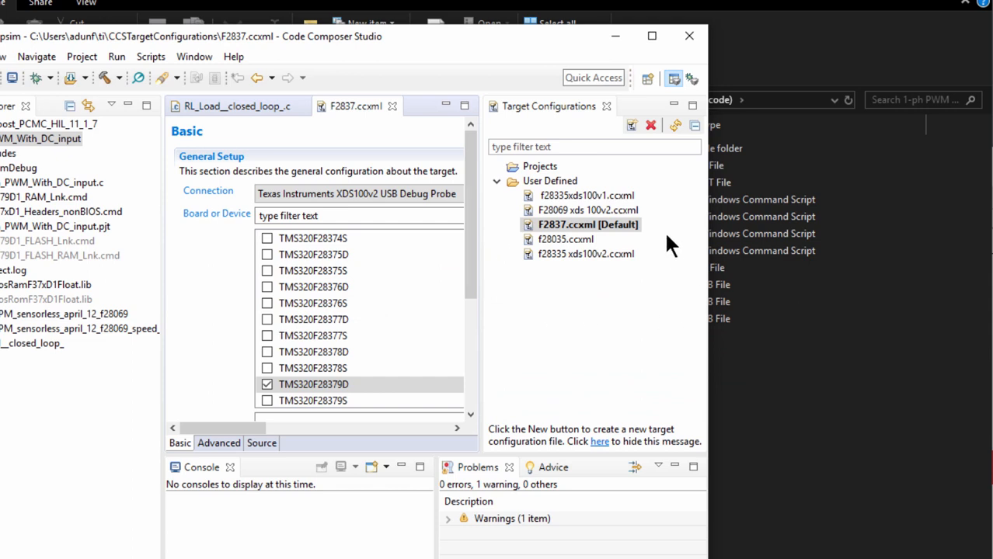
# Step: Set F2837.ccxml as default target and activate the 1_ph_PWM_With_DC_input project
pyautogui.rightClick(585, 225)
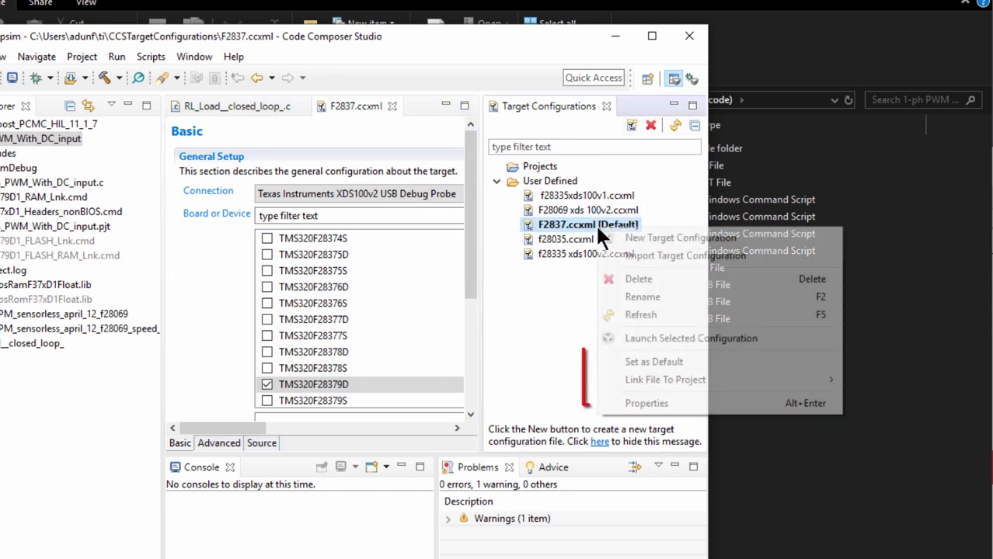
pyautogui.moveTo(665, 379)
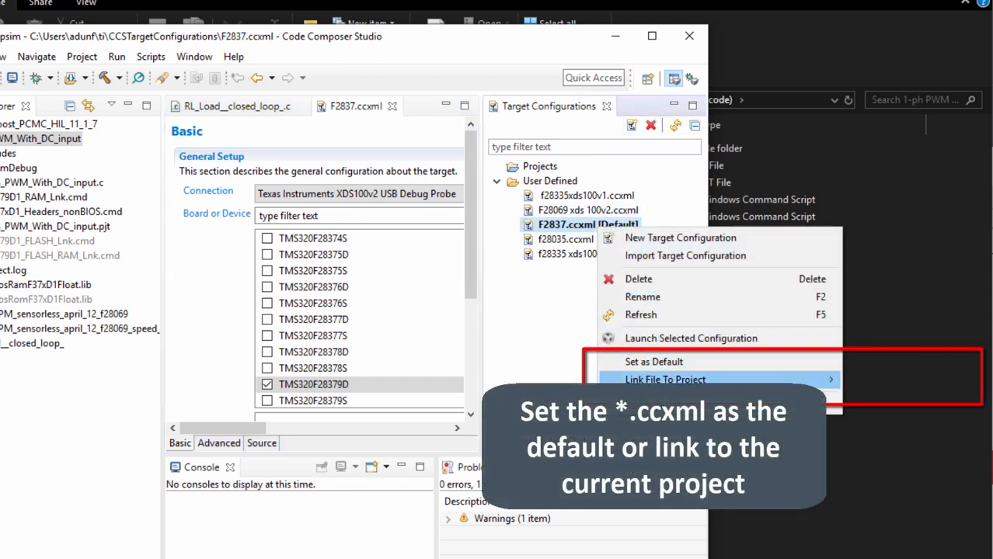
pyautogui.moveTo(664, 379)
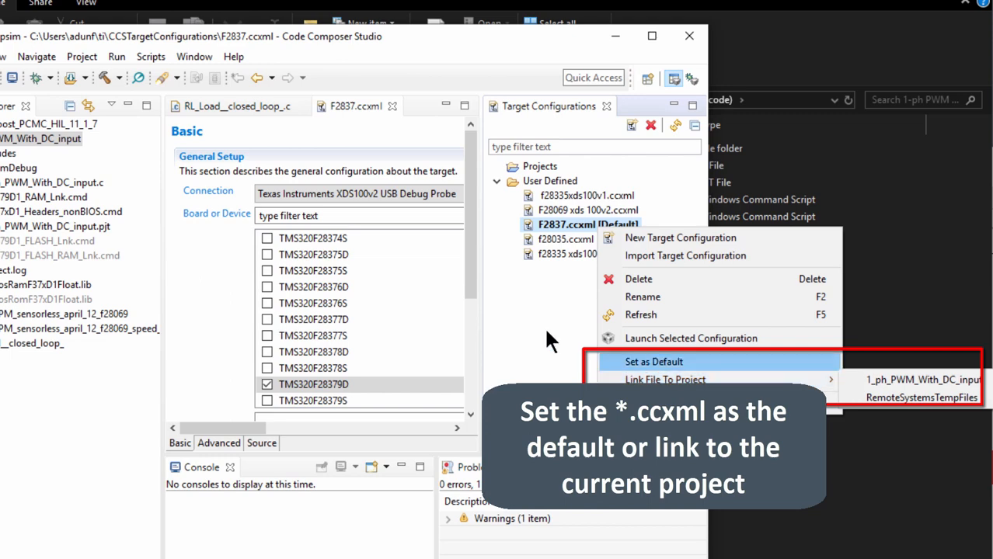
pyautogui.click(652, 361)
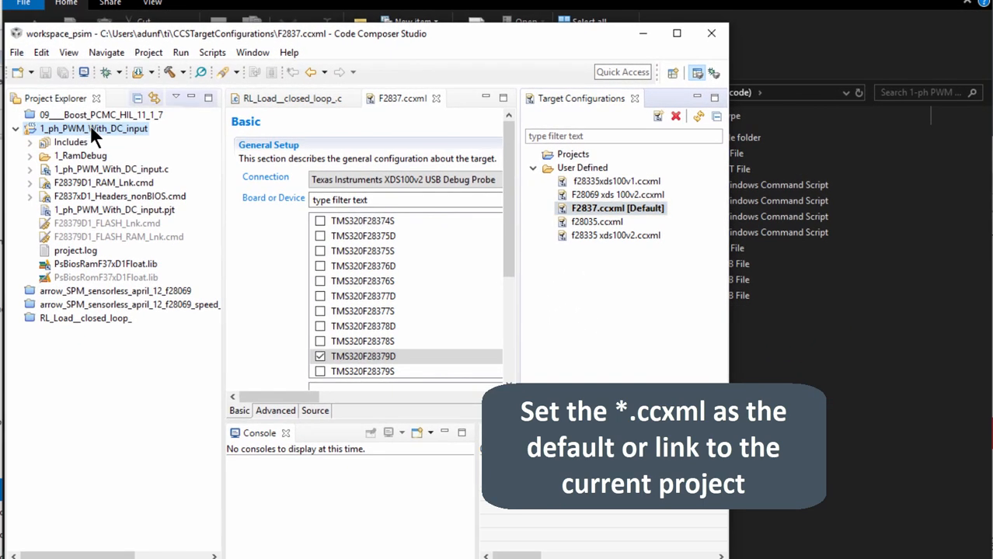
pyautogui.click(92, 128)
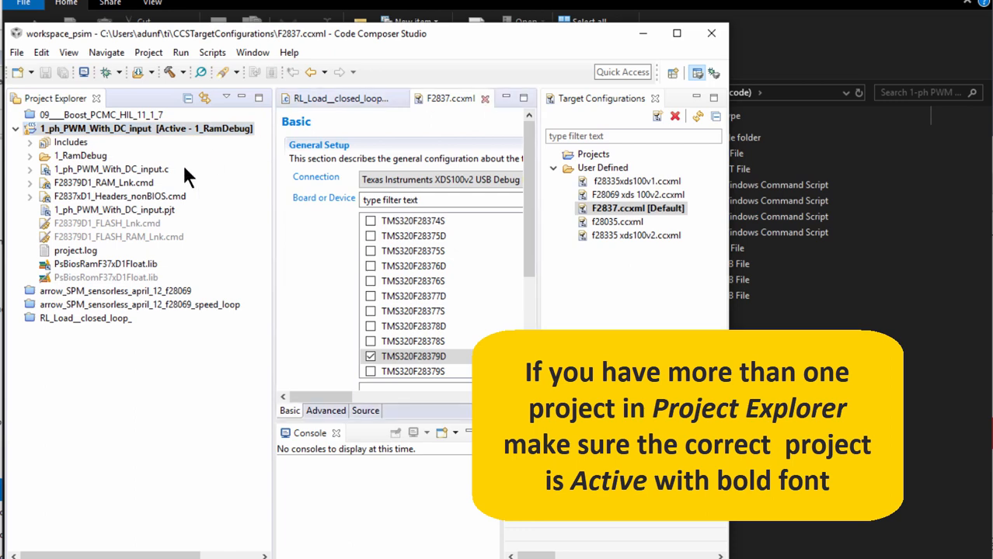
pyautogui.doubleClick(110, 168)
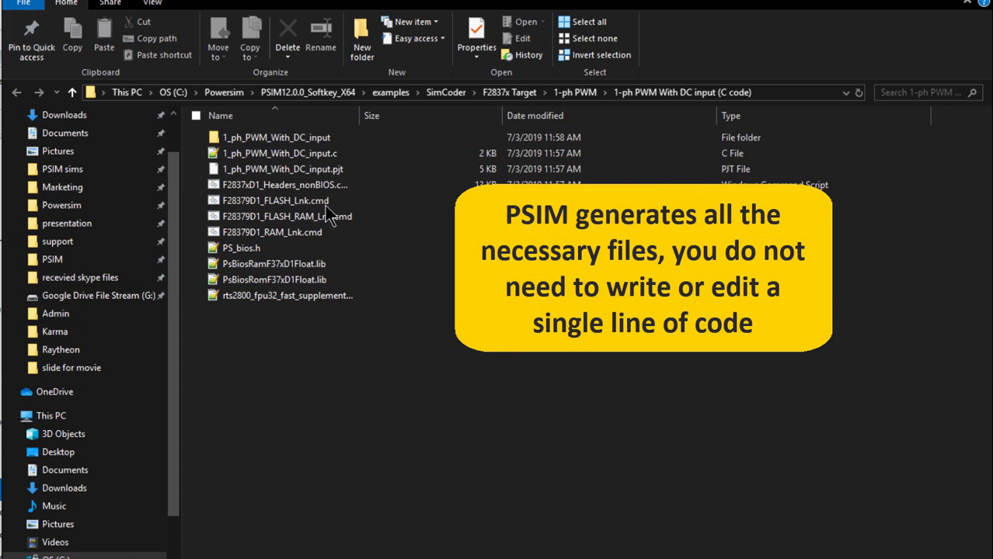
# Step: View the 1-ph PWM With DC input C code folder in File Explorer
pyautogui.click(284, 185)
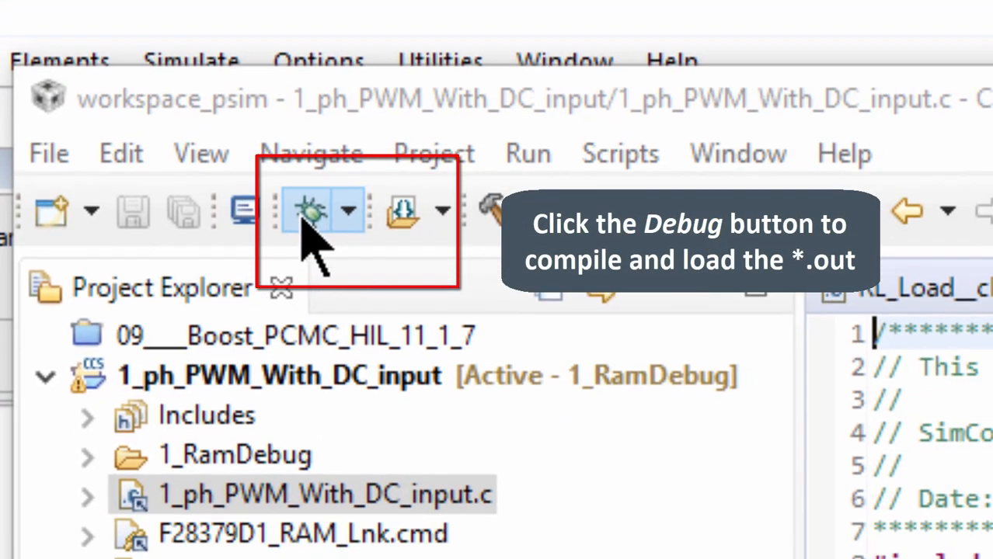
# Step: Build and launch the debug session, loading the program onto C28xx_CPU1
pyautogui.click(315, 209)
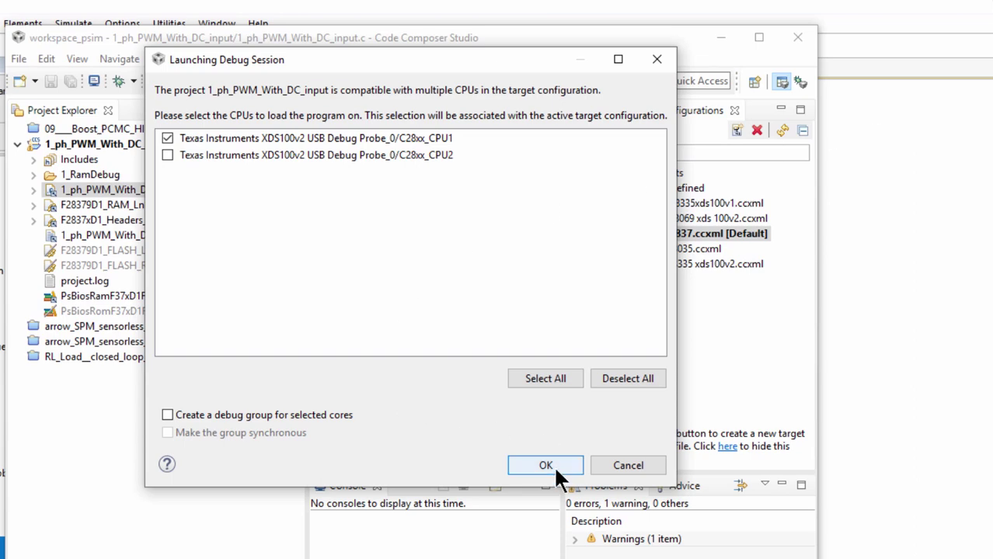
pyautogui.click(544, 464)
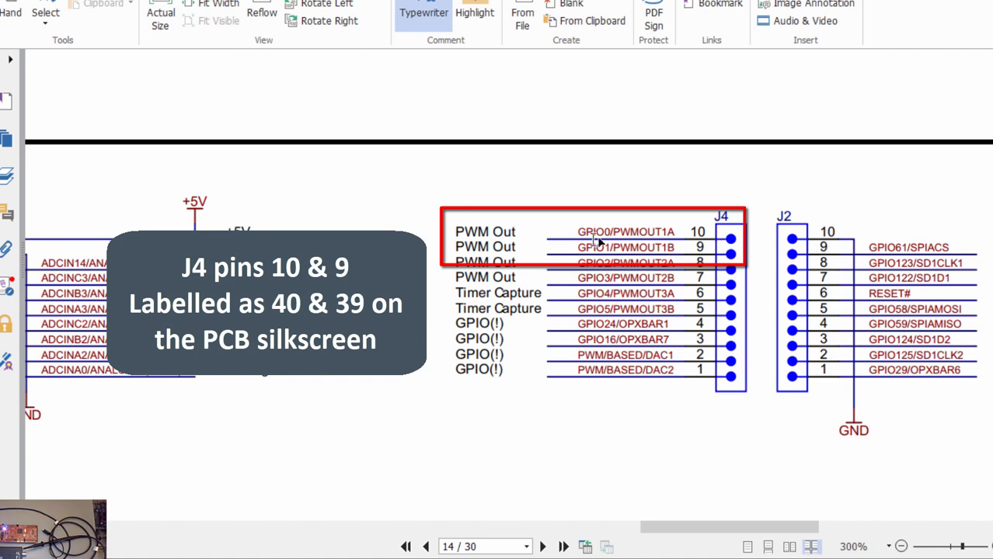
pyautogui.moveTo(540, 231)
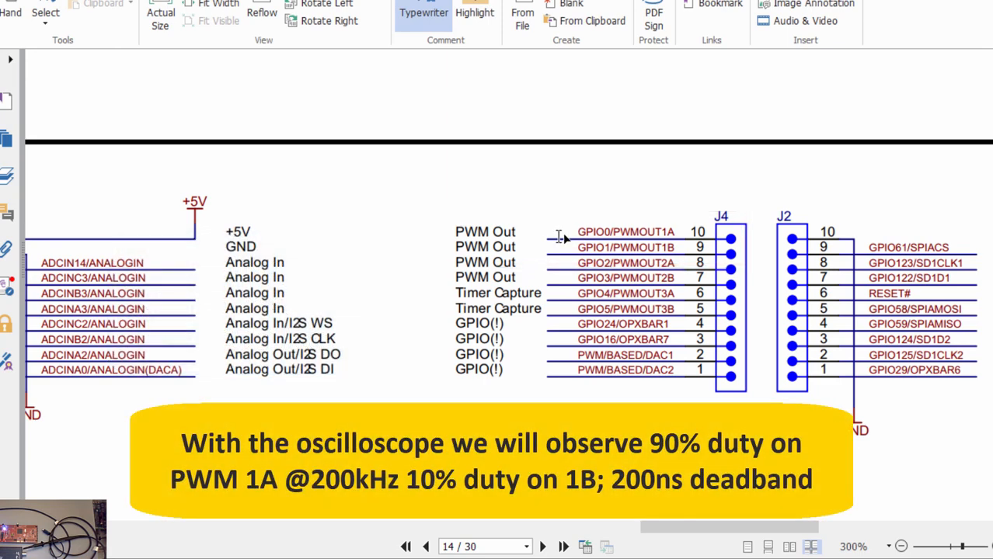
pyautogui.moveTo(609, 248)
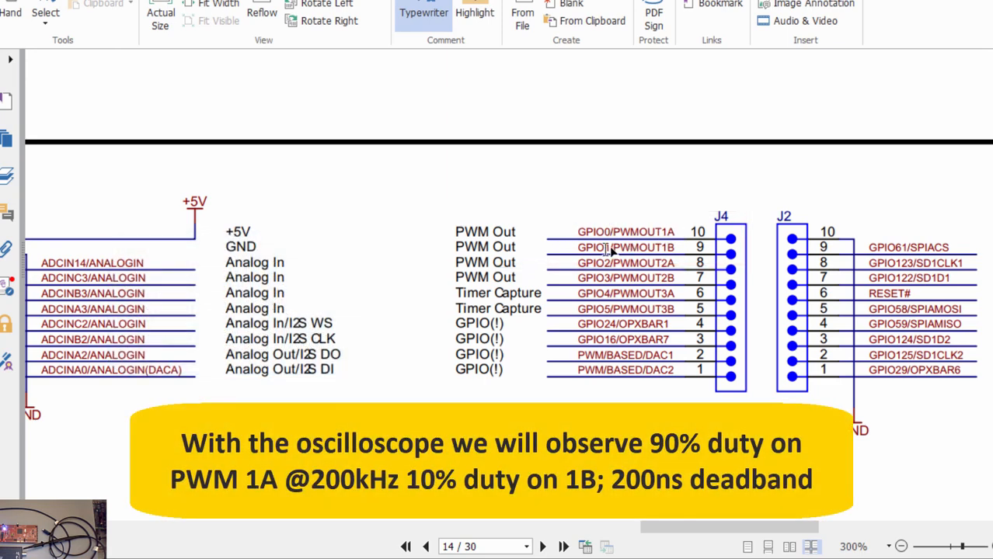
pyautogui.moveTo(670, 247)
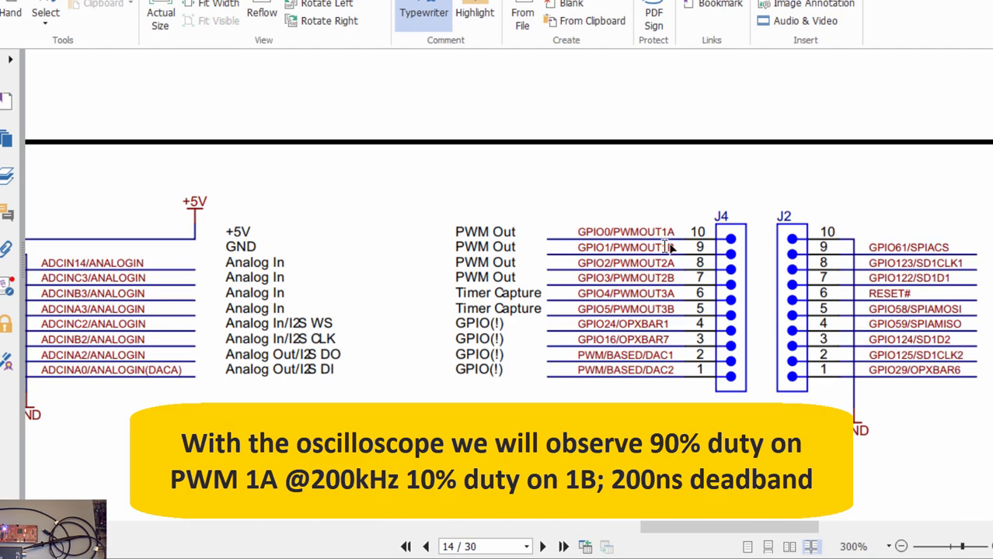
pyautogui.moveTo(668, 246)
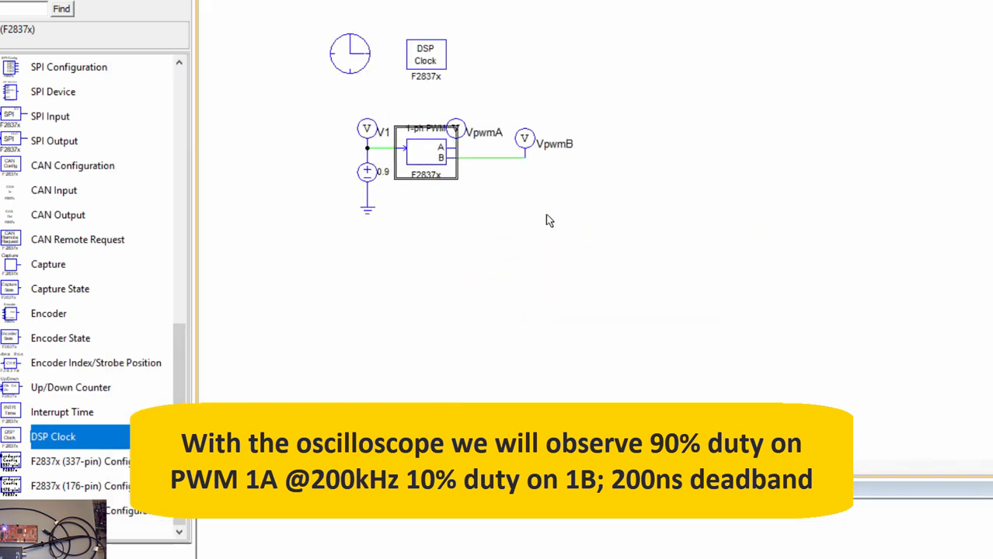
# Step: Check that the 1-phase PWM block uses PWM 1 (GPIO0,1), with 0.2 deadtimes and 200K sampling
pyautogui.doubleClick(427, 150)
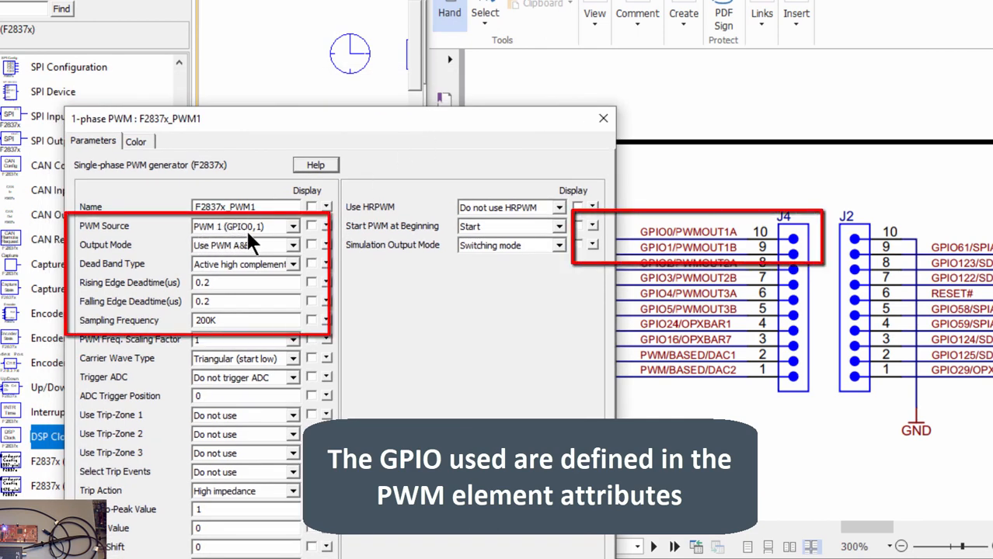
pyautogui.moveTo(677, 239)
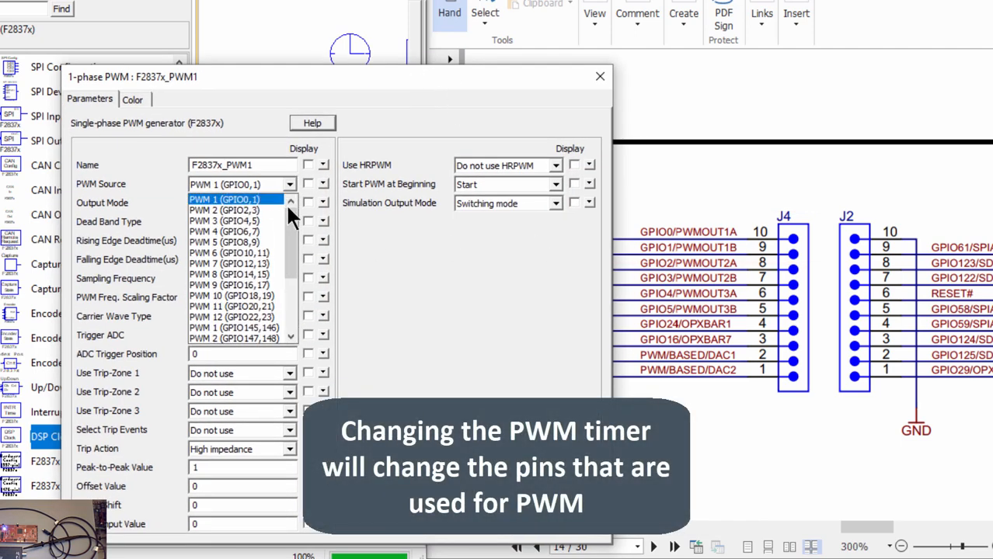
pyautogui.click(225, 200)
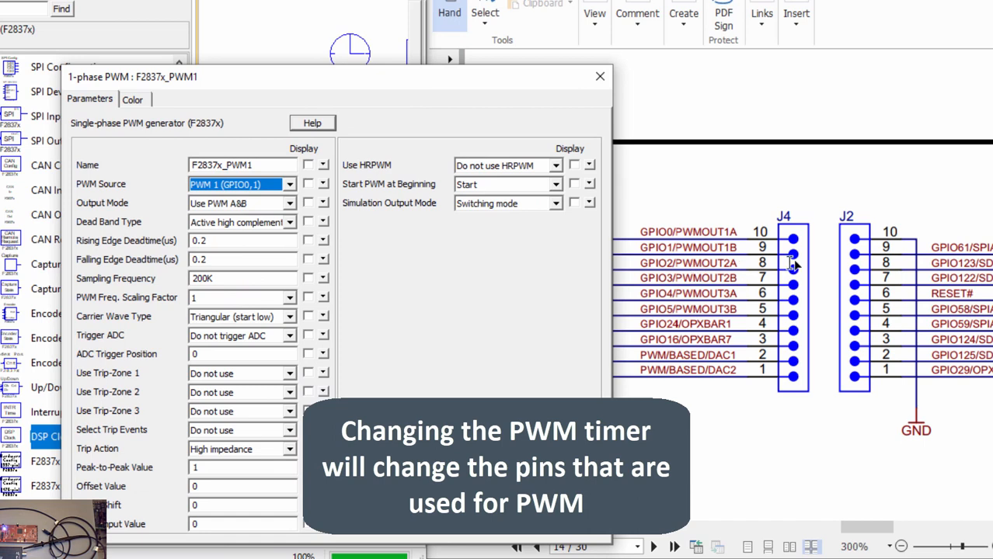
pyautogui.moveTo(778, 208)
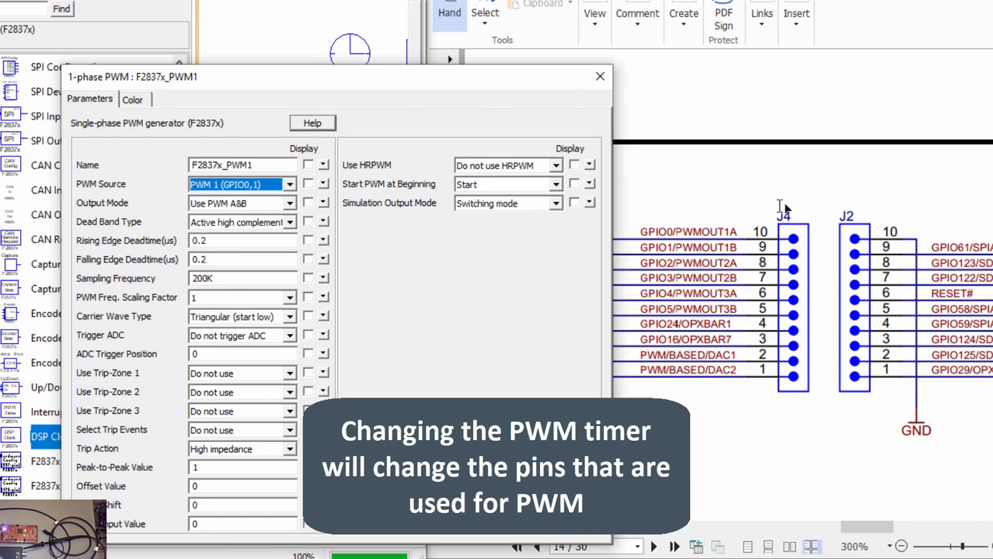
pyautogui.moveTo(771, 233)
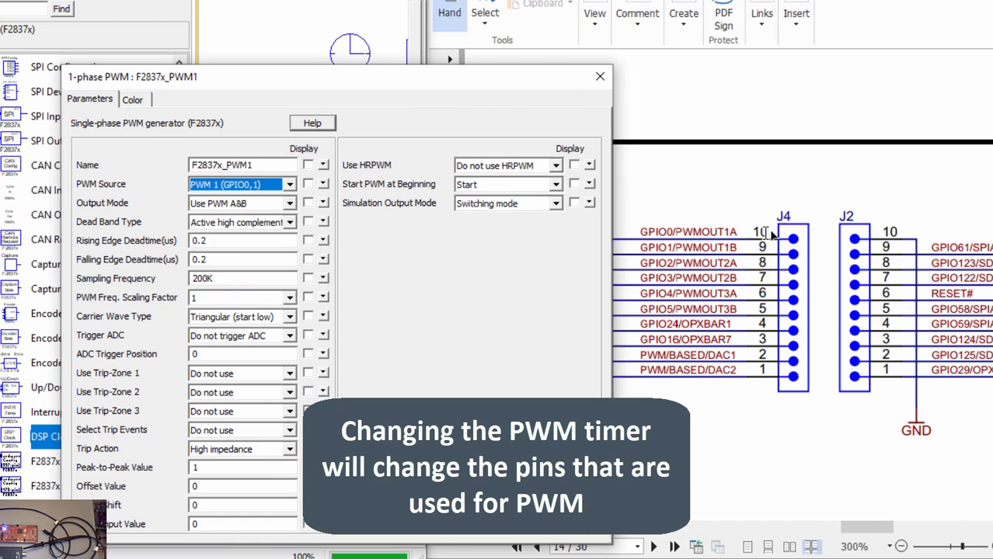
pyautogui.click(598, 76)
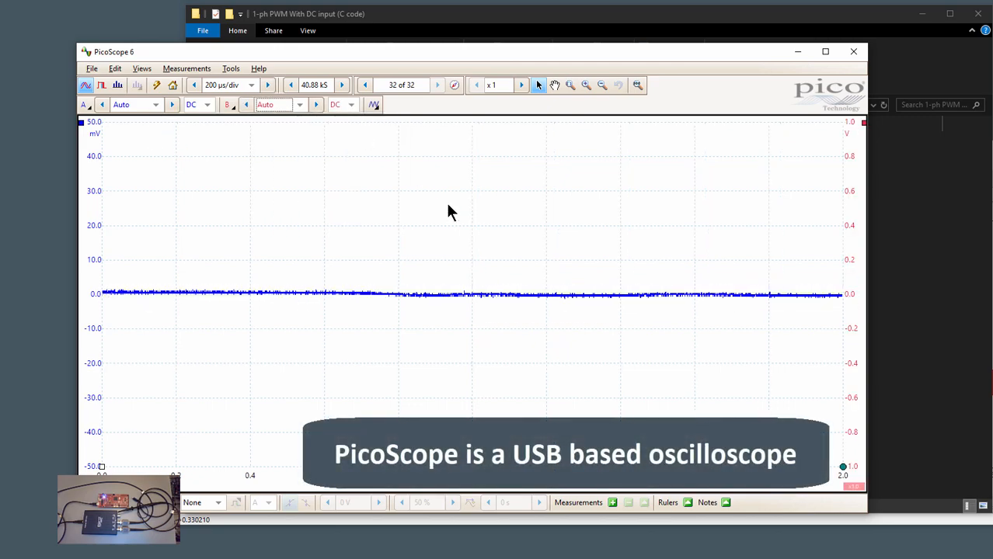
# Step: Set the PicoScope timebase to 200 µs/div to view the 3.3 V PWM pulse train
pyautogui.click(250, 86)
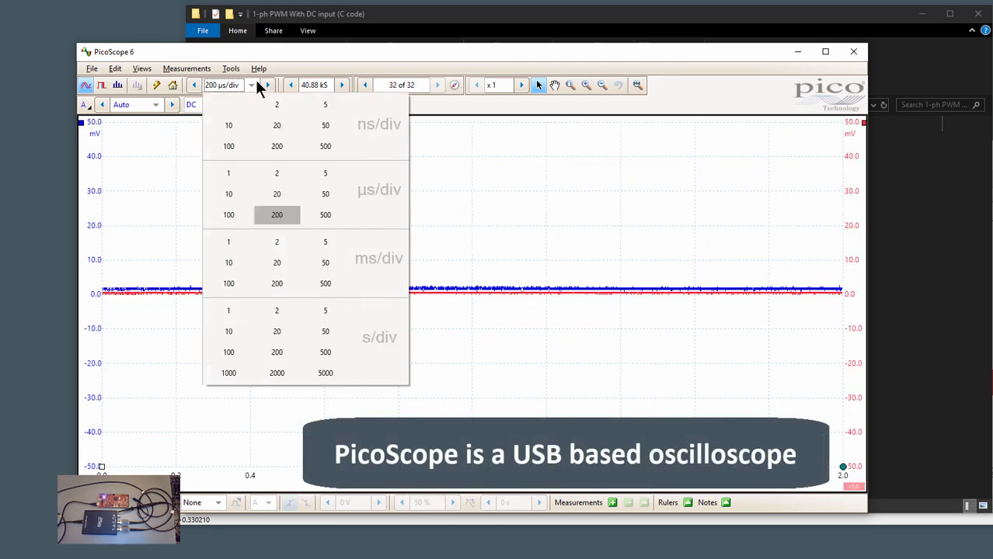
pyautogui.click(276, 214)
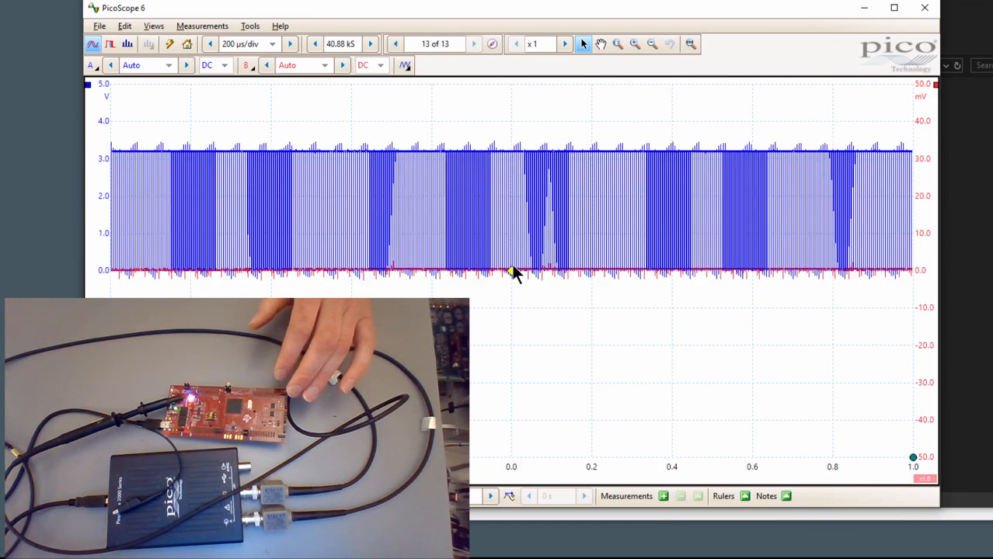
# Step: Step the PicoScope timebase to 500 µs/div, then choose 2 µs/div
pyautogui.click(296, 44)
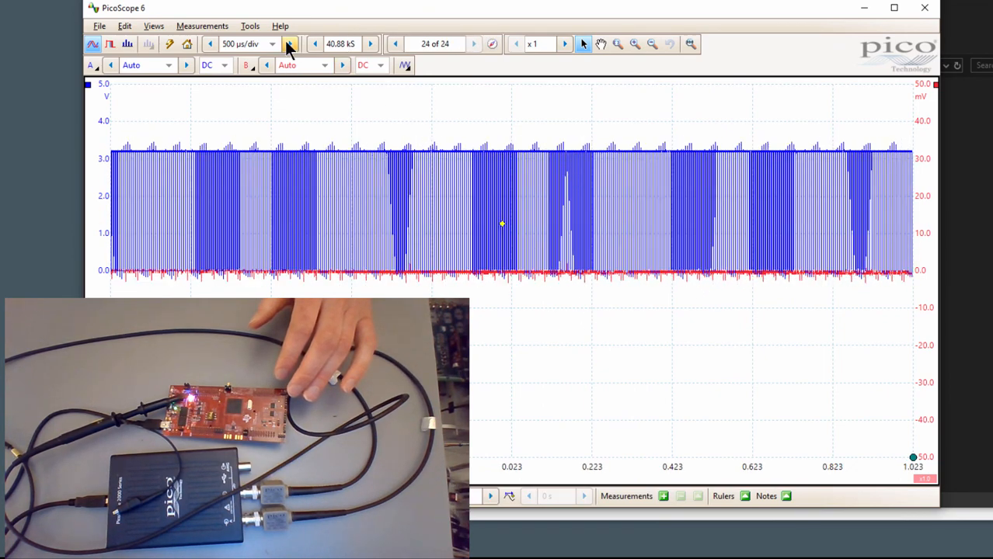
pyautogui.click(289, 43)
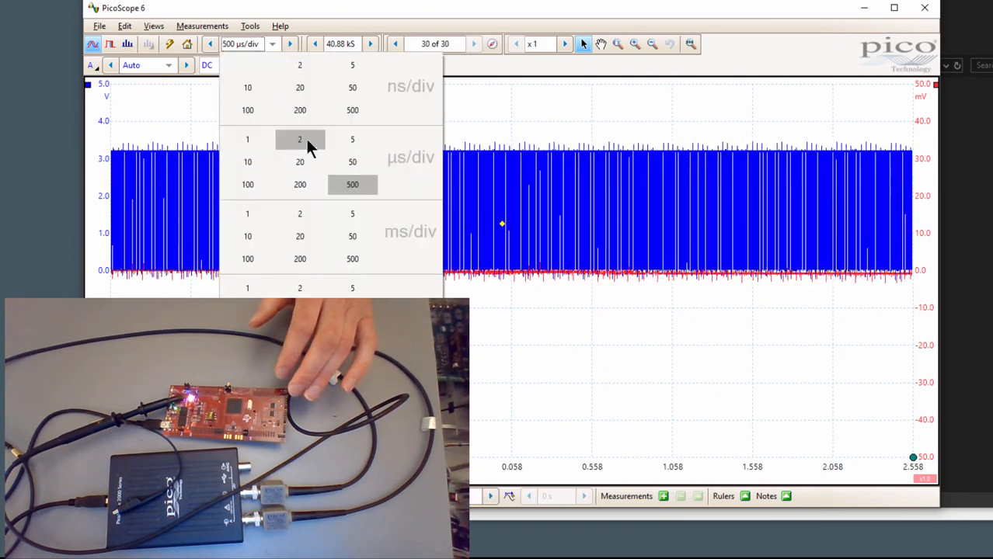
pyautogui.click(299, 140)
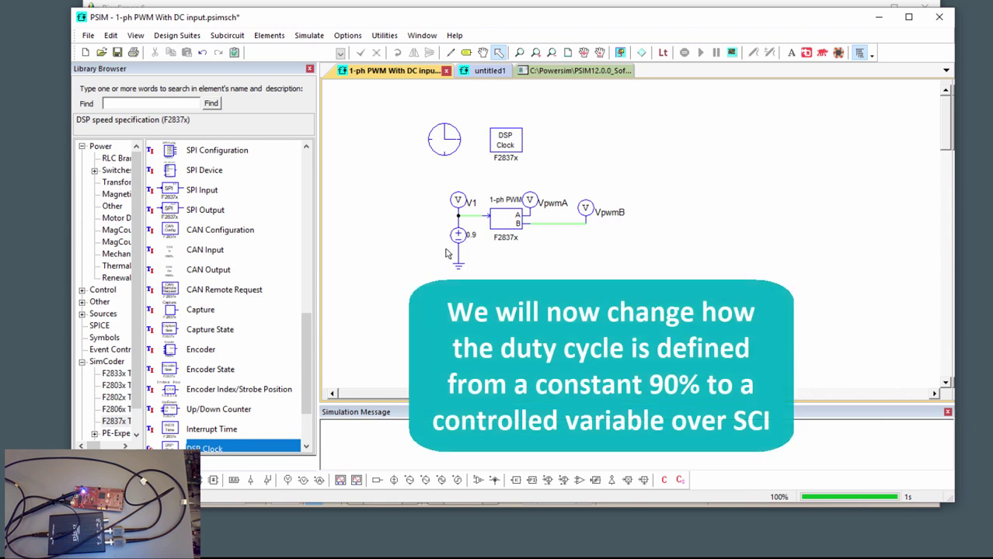
pyautogui.moveTo(465, 242)
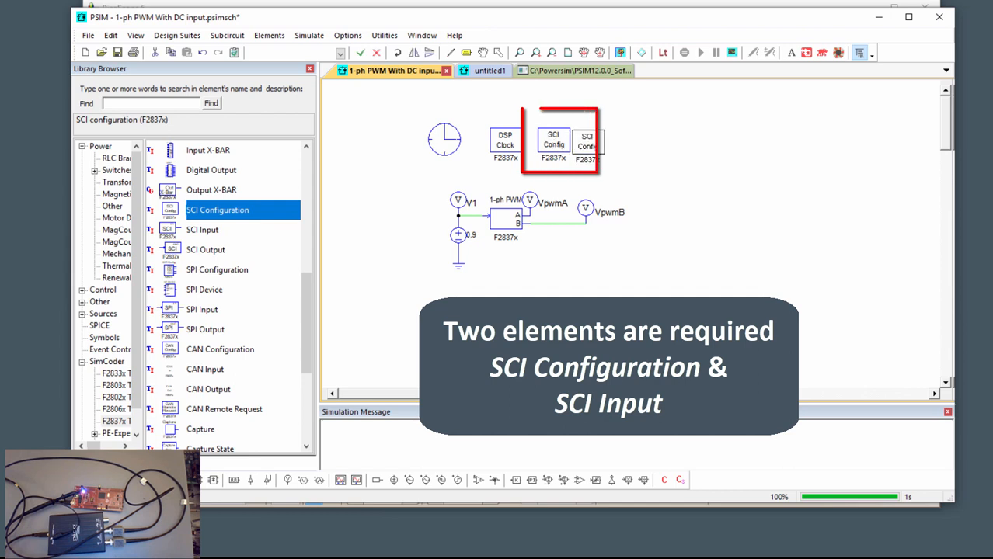
# Step: Review the new SCI Configuration block's port options, keeping its default settings
pyautogui.doubleClick(555, 143)
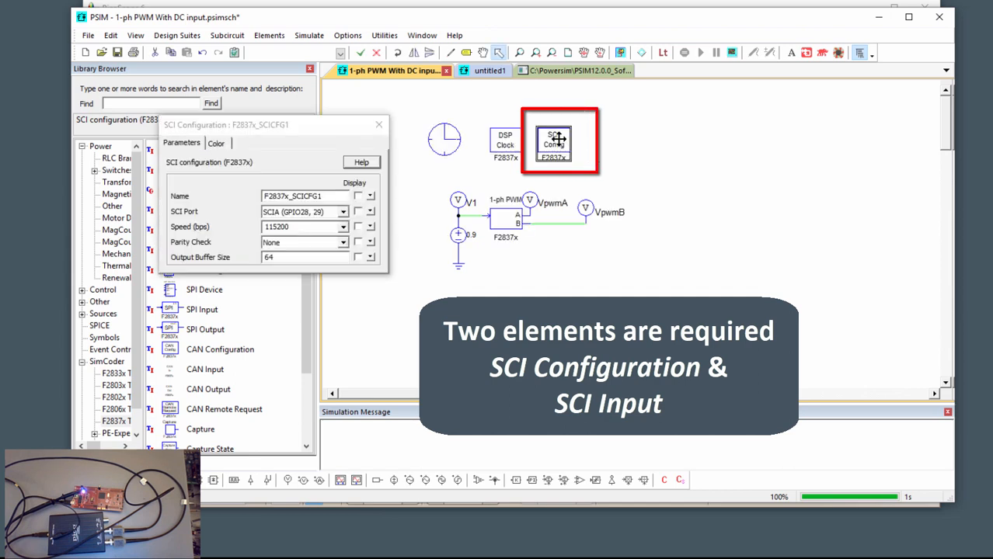
pyautogui.click(340, 211)
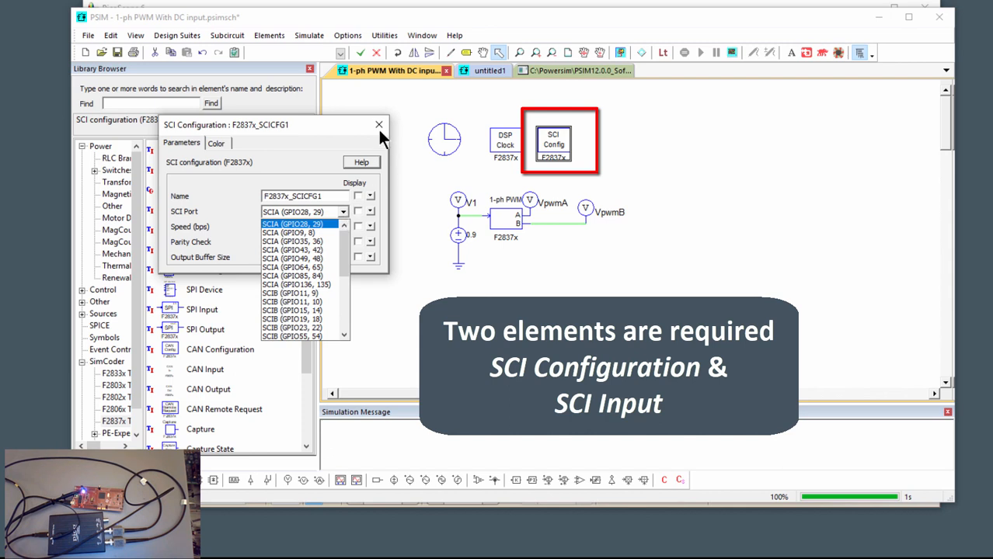
pyautogui.click(378, 124)
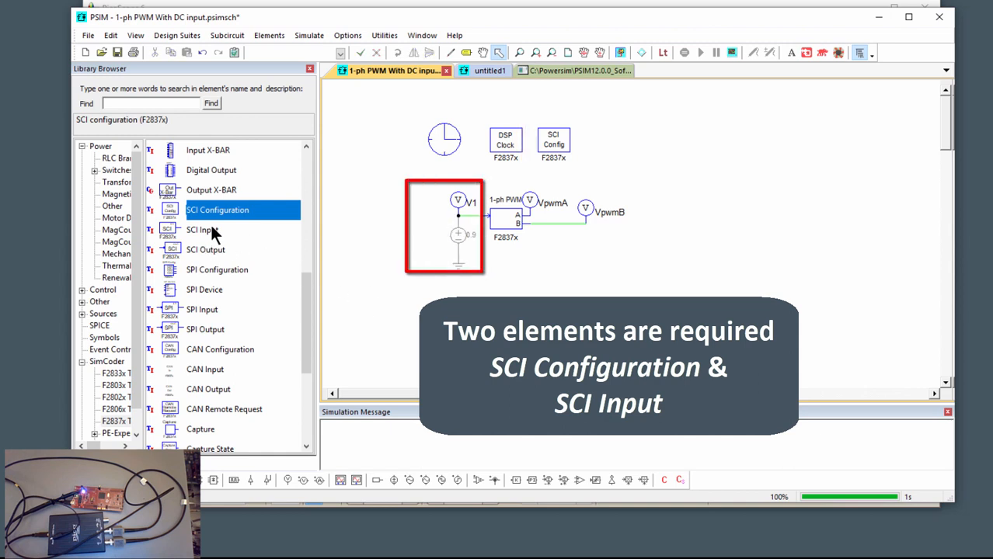
# Step: Place an SCI Input block and rename it Duty_cycle
pyautogui.click(203, 229)
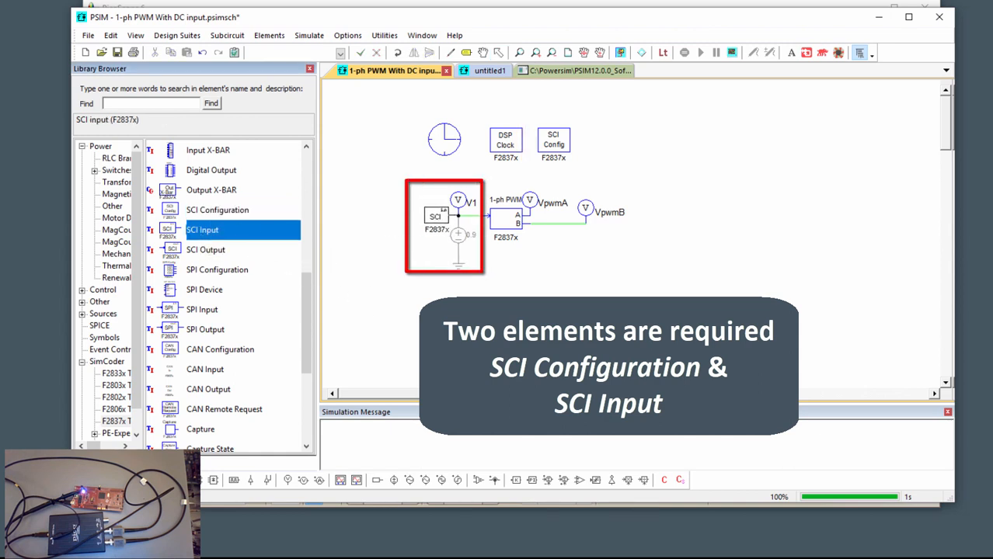
pyautogui.doubleClick(435, 217)
pyautogui.write('0.9')
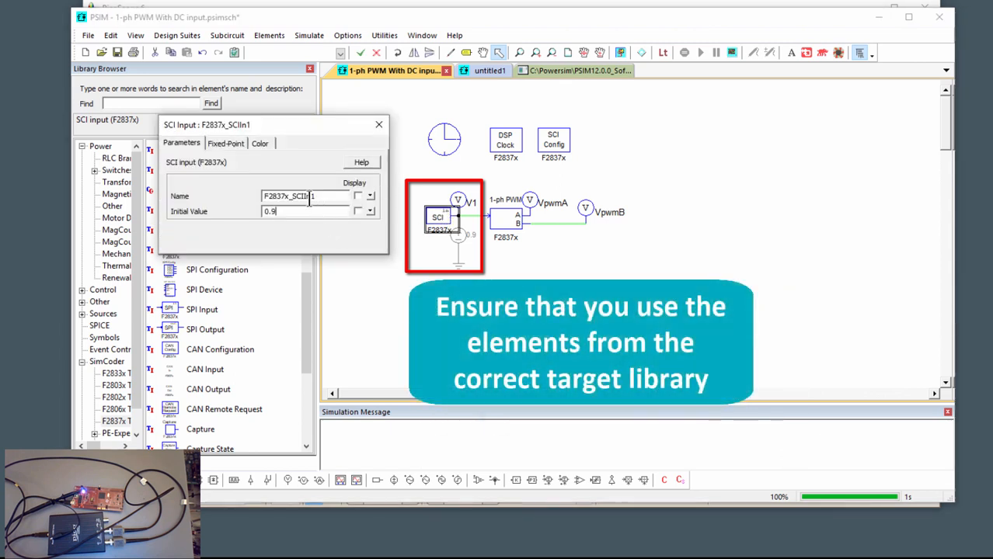
pyautogui.tripleClick(303, 195)
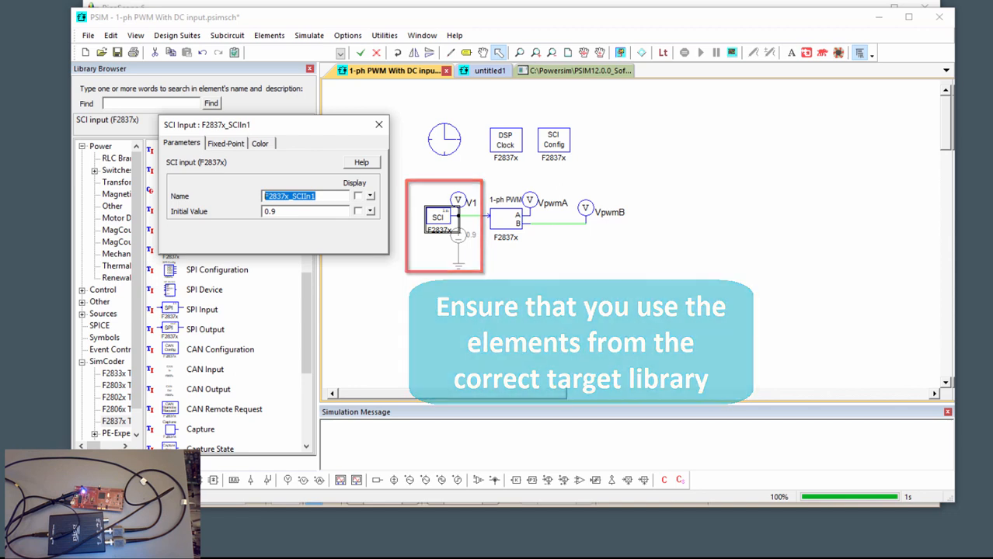
pyautogui.write('Duty_')
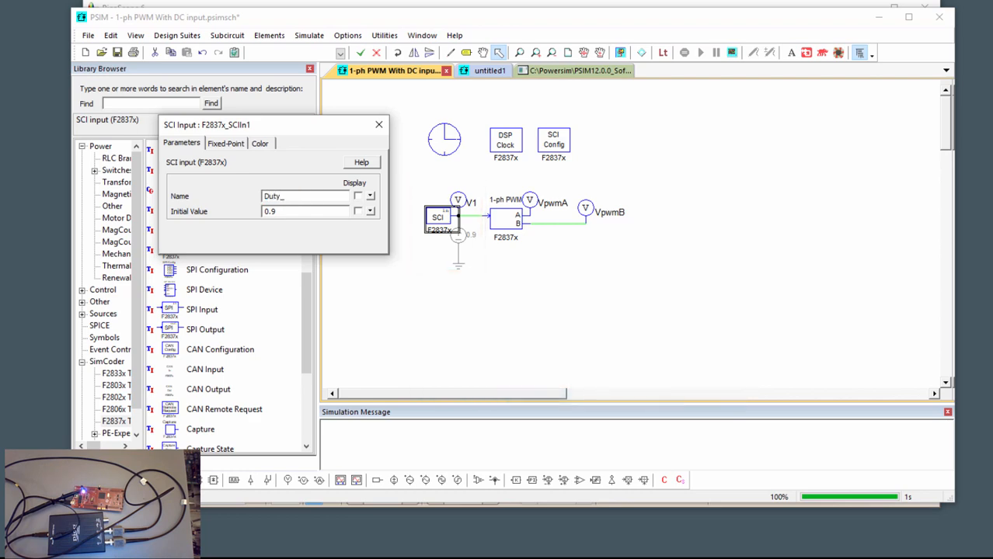
pyautogui.write('cycle')
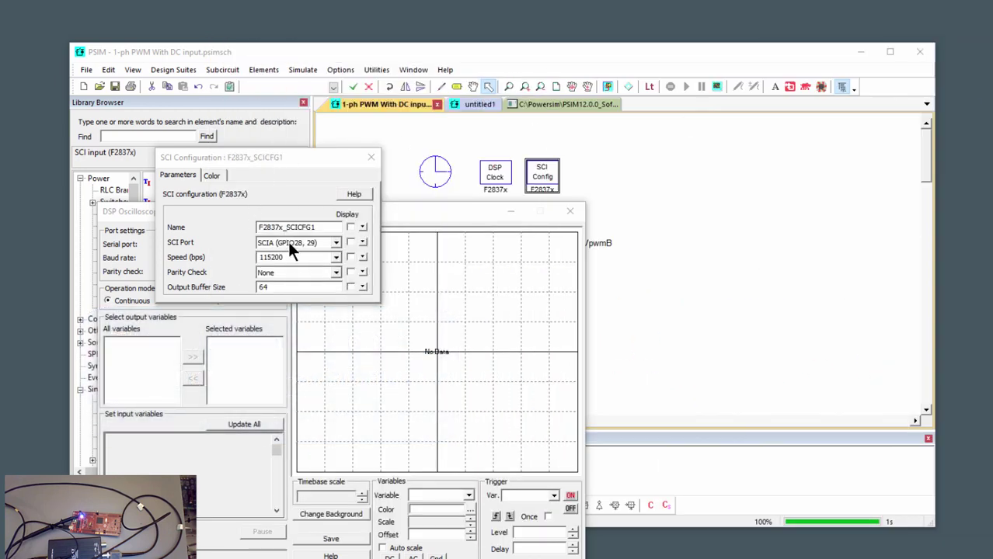
# Step: Switch the SCI port to SCIA (GPIO43, 42) and close the DSP Oscilloscope
pyautogui.click(335, 242)
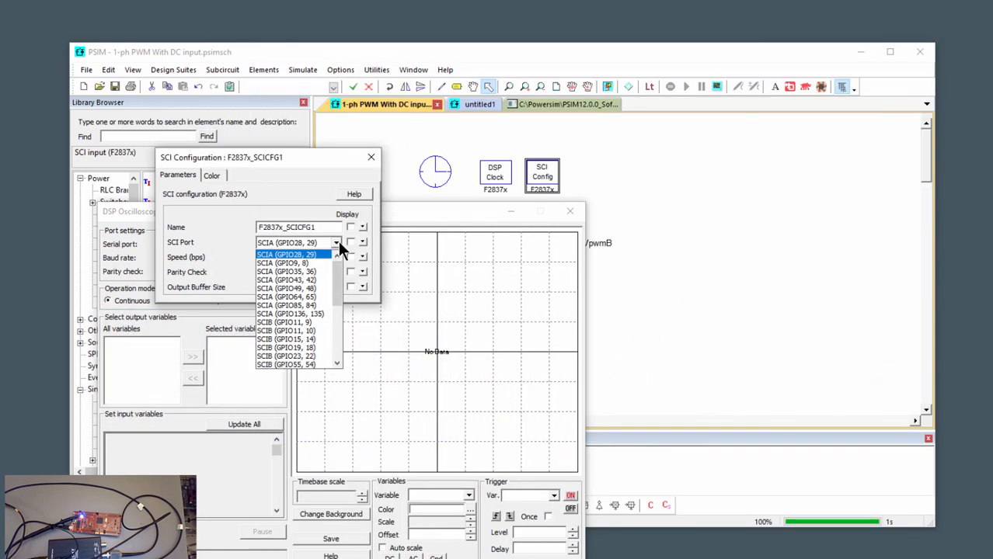
pyautogui.moveTo(295, 280)
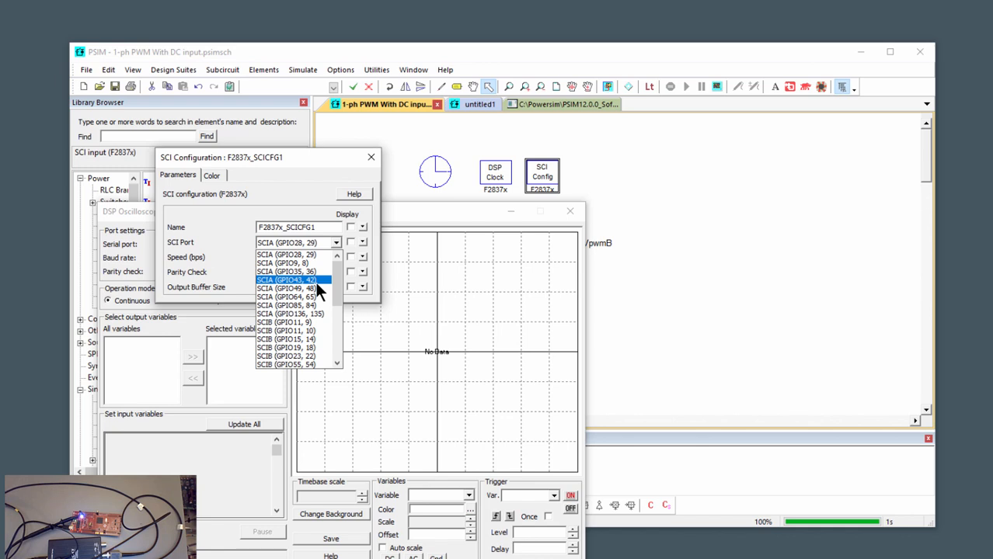
pyautogui.click(289, 280)
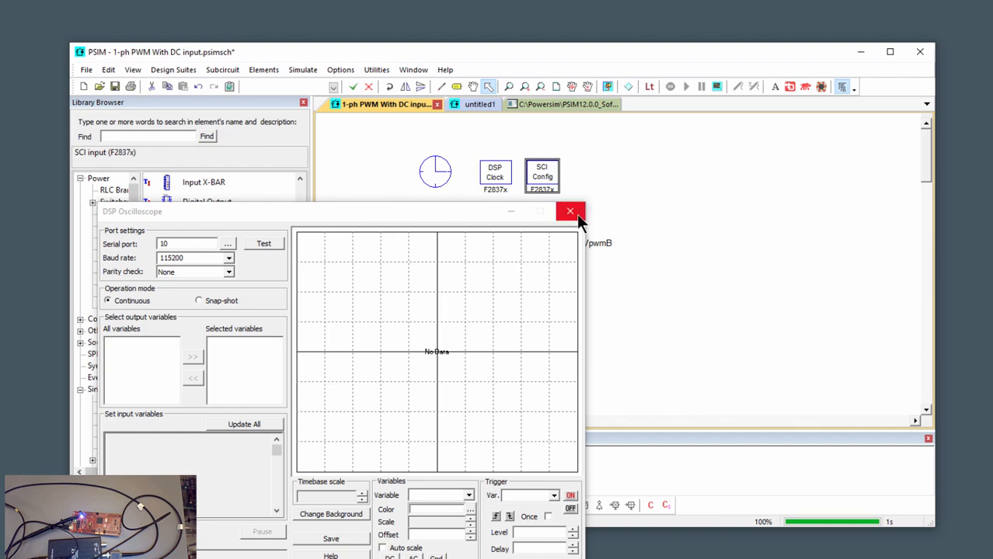
pyautogui.click(569, 210)
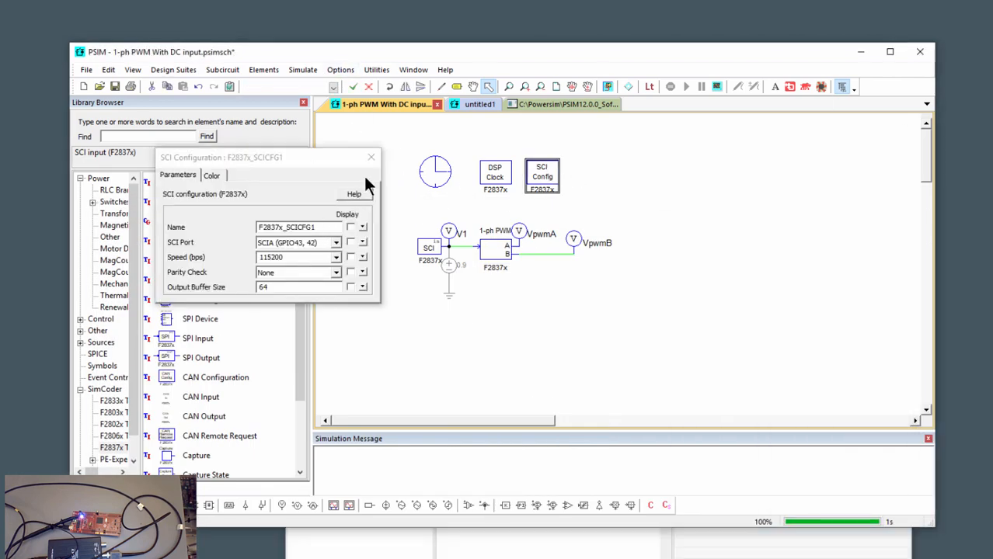
pyautogui.click(303, 69)
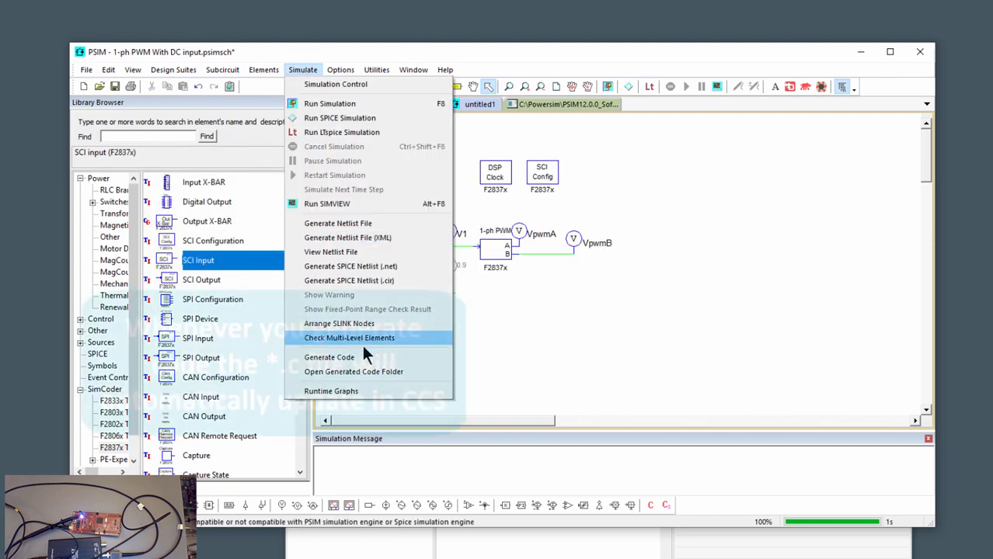
# Step: Generate code from PSIM and reload the changed C file in Code Composer Studio
pyautogui.click(329, 357)
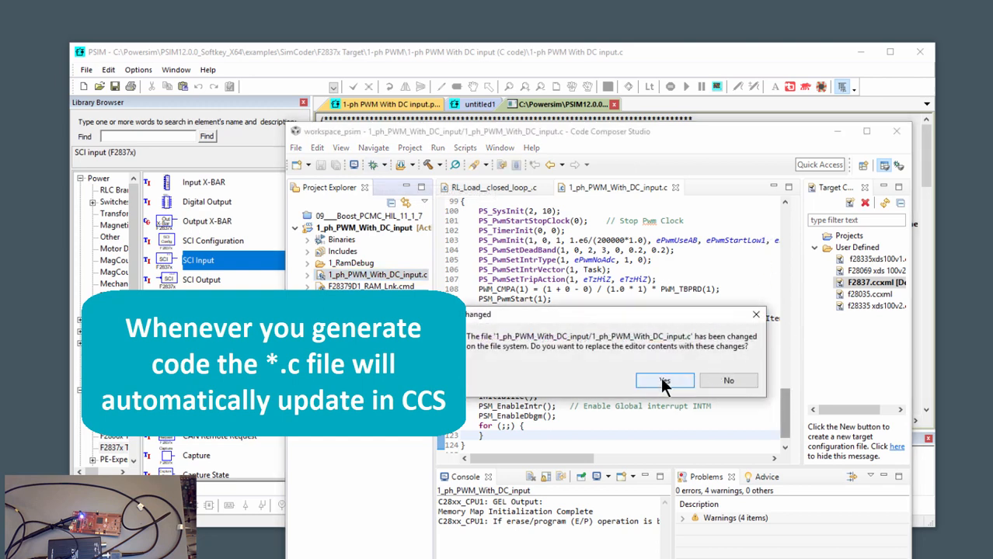
pyautogui.click(664, 381)
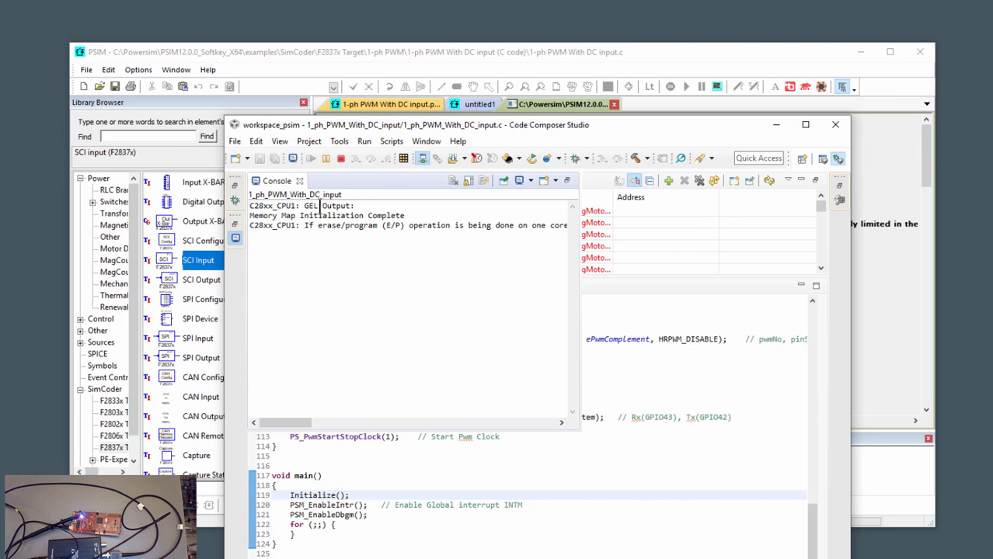
pyautogui.moveTo(392, 133)
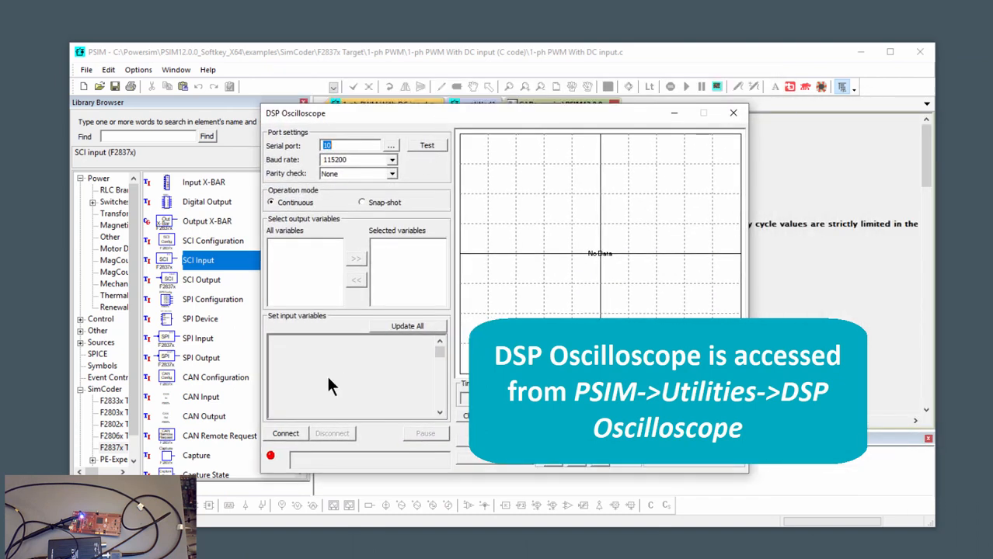
# Step: Connect the DSP Oscilloscope to the board on port 10 at 115200 baud
pyautogui.click(285, 434)
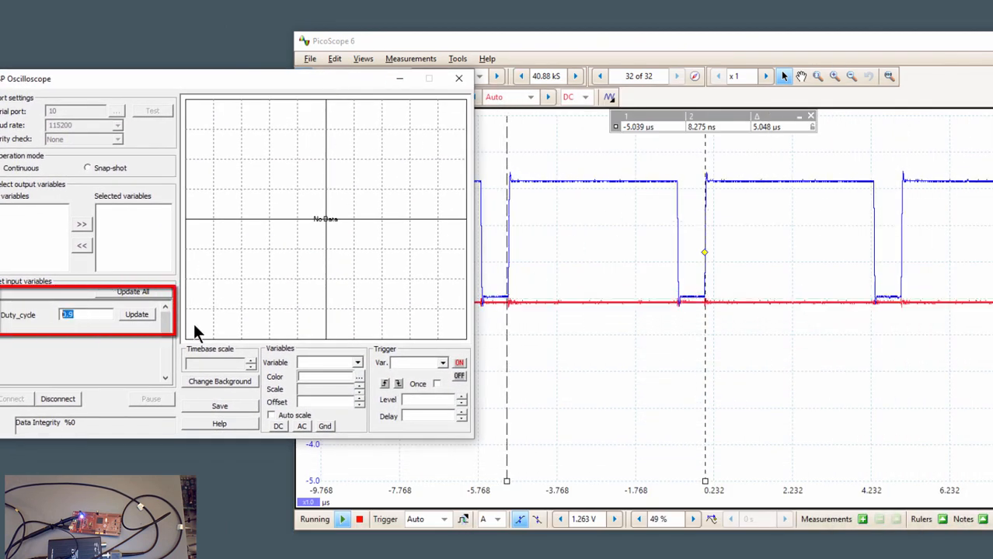
# Step: Send live Duty_cycle values 0.5, 0.2, 0.8 and 0.9 to the board
pyautogui.click(136, 314)
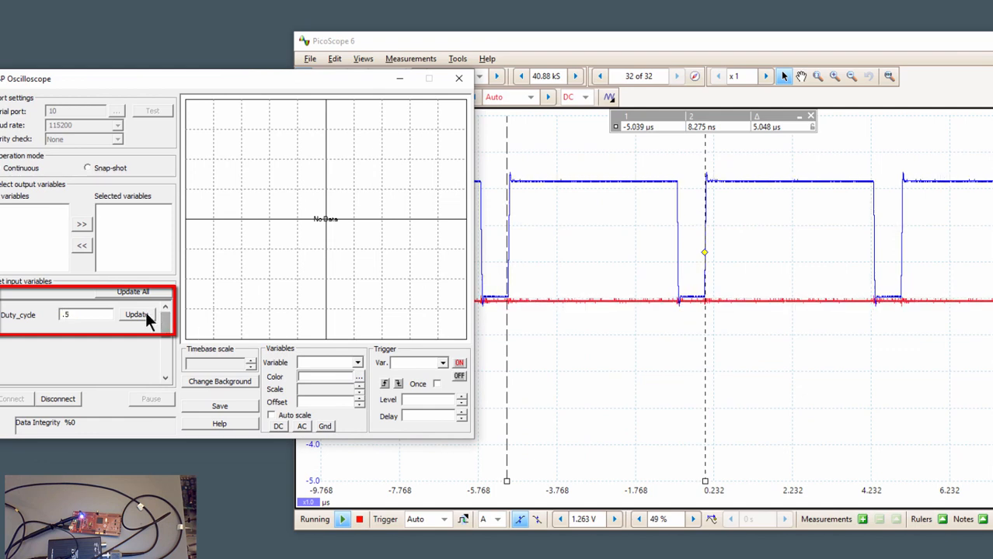
pyautogui.click(136, 315)
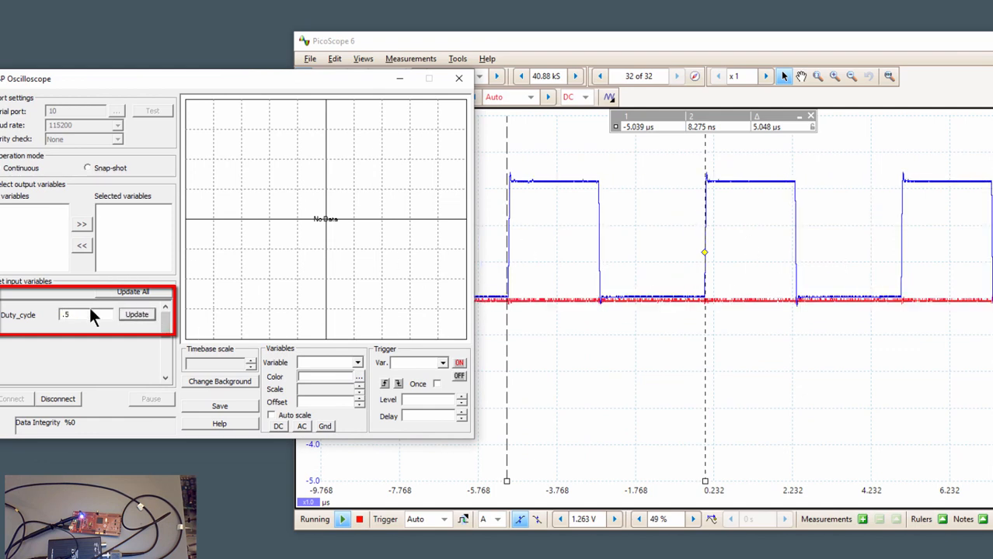
pyautogui.write('.2')
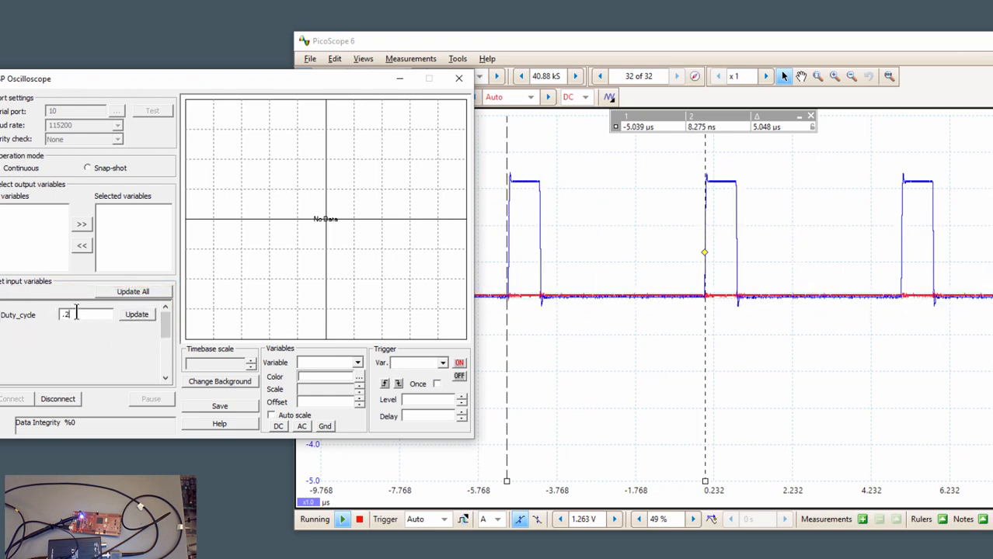
pyautogui.click(136, 315)
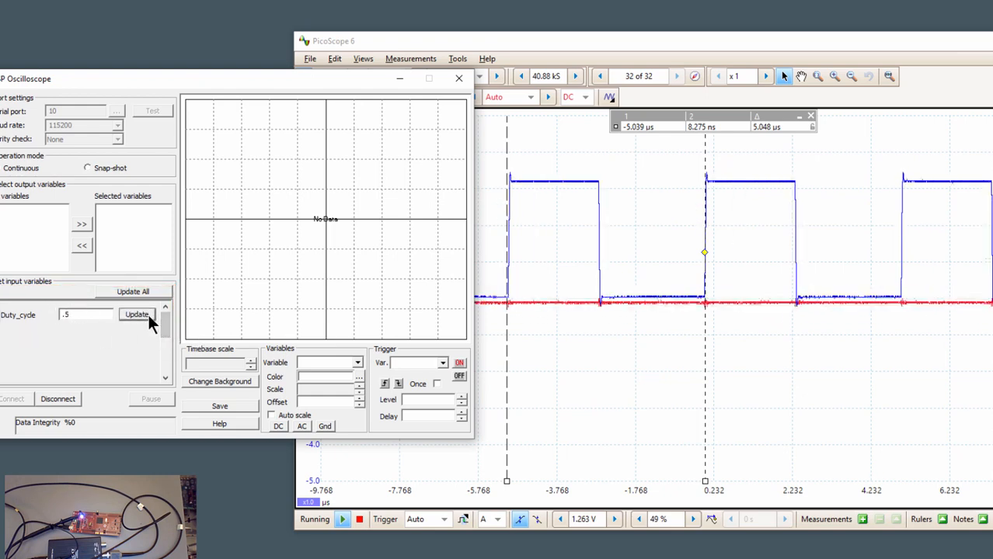
pyautogui.write('.8')
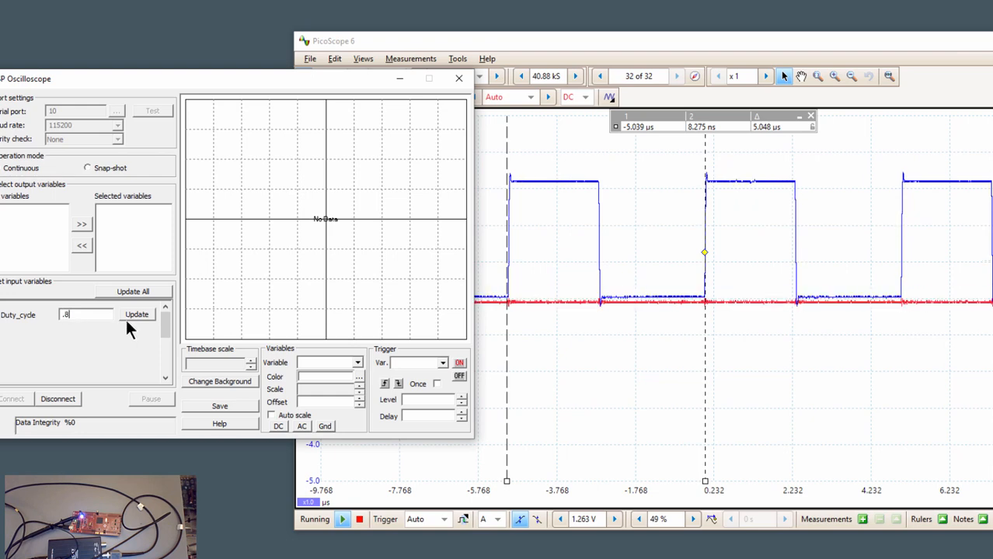
pyautogui.click(136, 315)
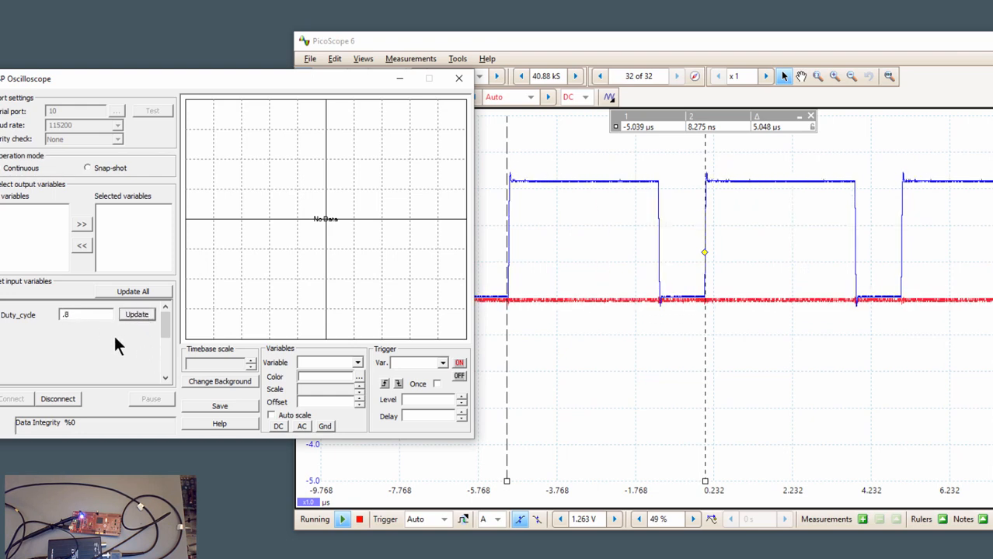
pyautogui.write('.9')
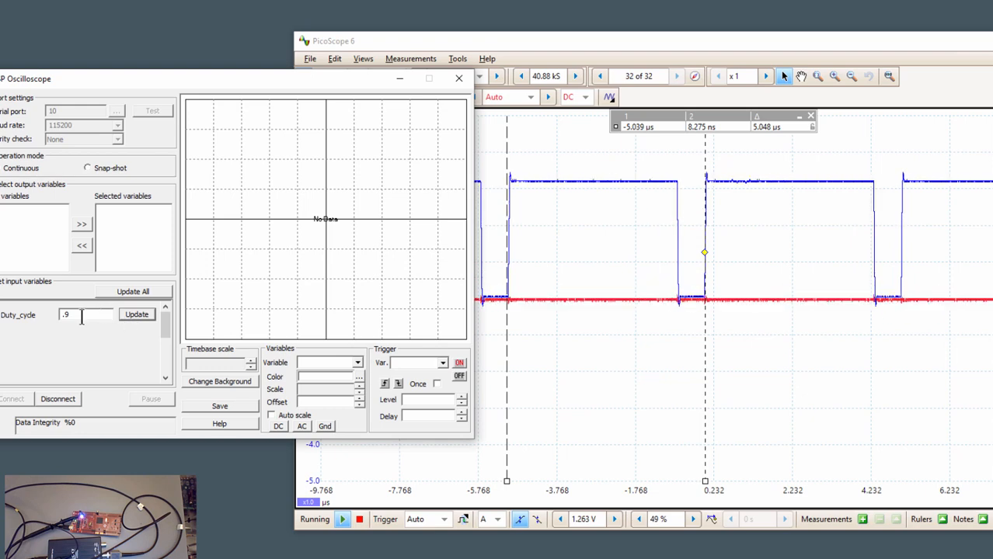
pyautogui.click(137, 314)
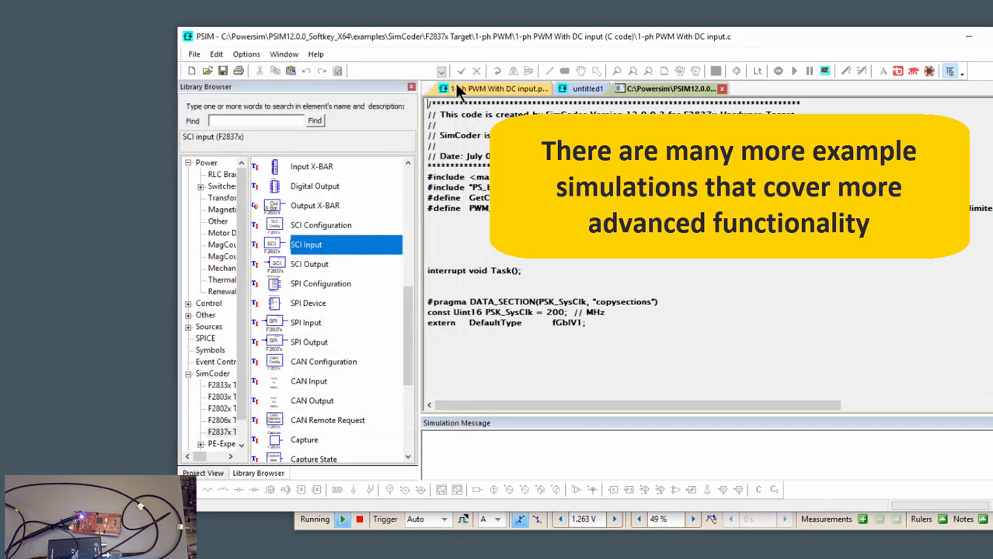
# Step: Open the example SimCoder > F2837x Target > VSI3 with RL load > RL Load (closed loop)
pyautogui.click(194, 54)
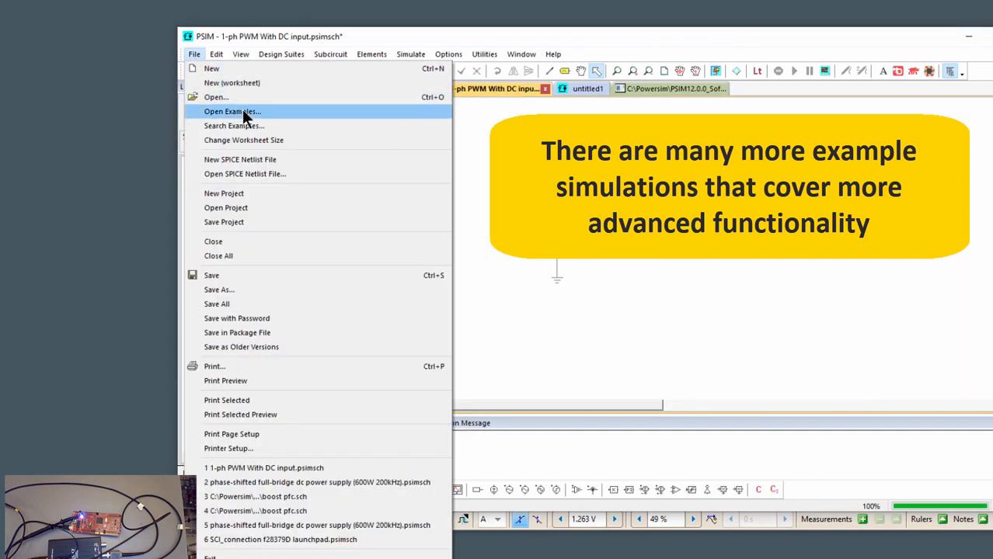
pyautogui.click(231, 111)
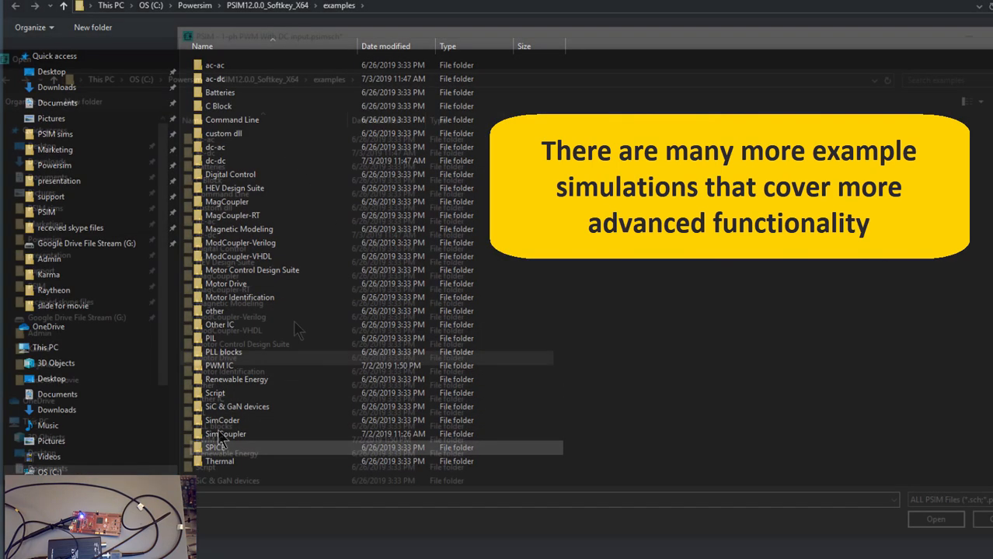
pyautogui.doubleClick(222, 420)
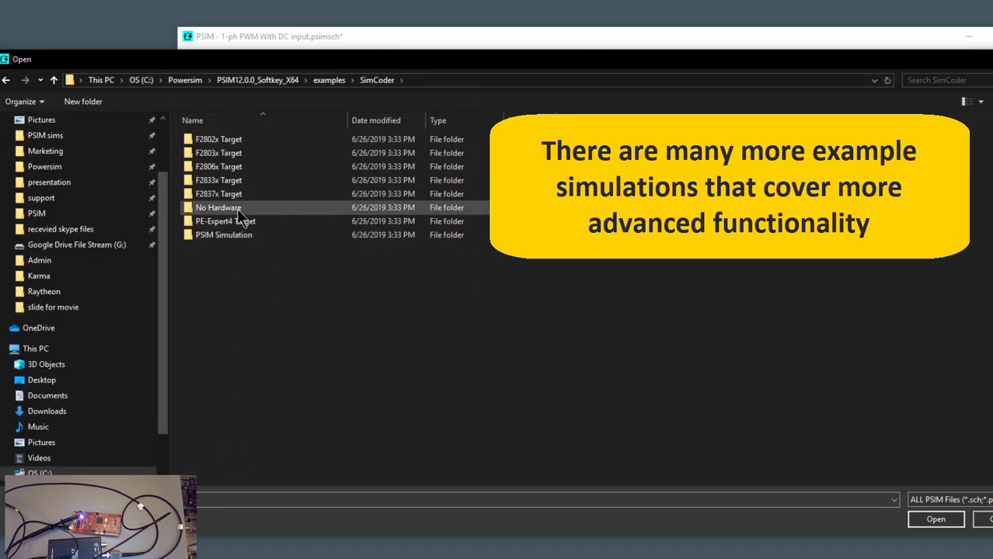
pyautogui.doubleClick(219, 193)
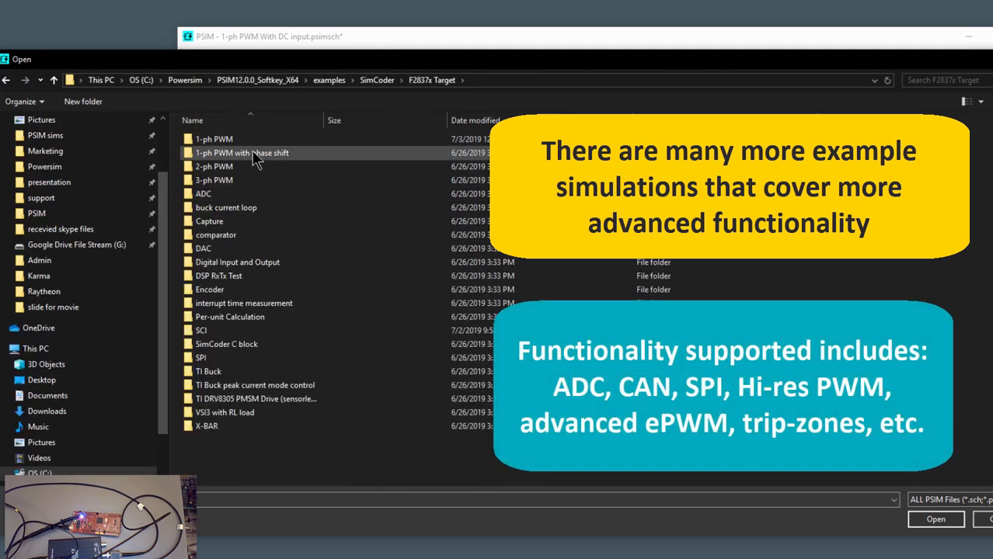
pyautogui.moveTo(229, 166)
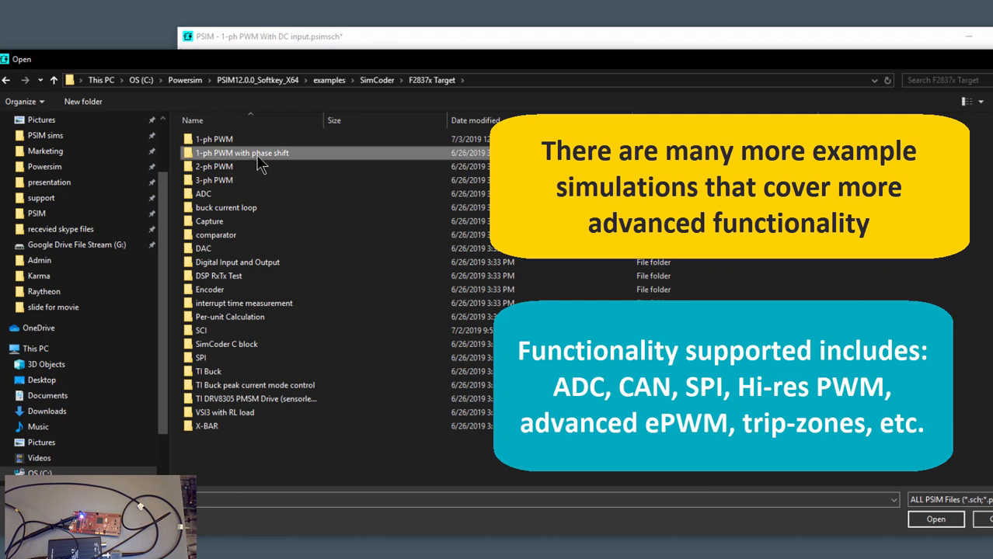
pyautogui.doubleClick(213, 138)
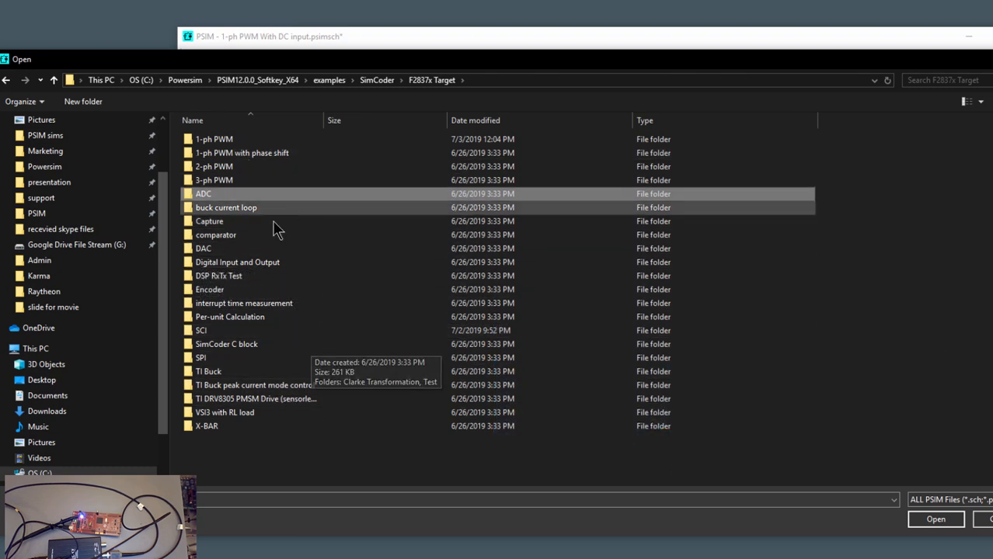
pyautogui.doubleClick(224, 413)
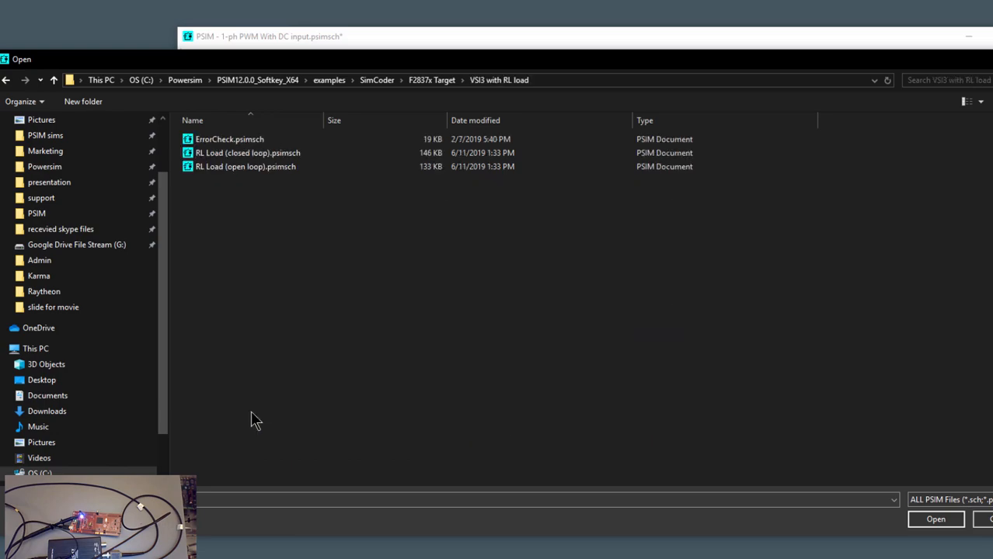
pyautogui.click(247, 152)
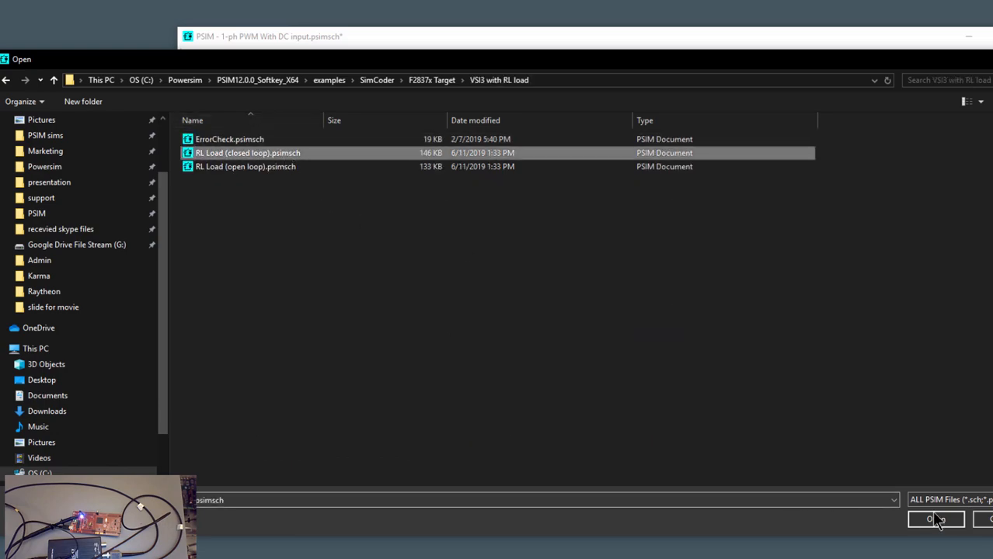
pyautogui.click(934, 520)
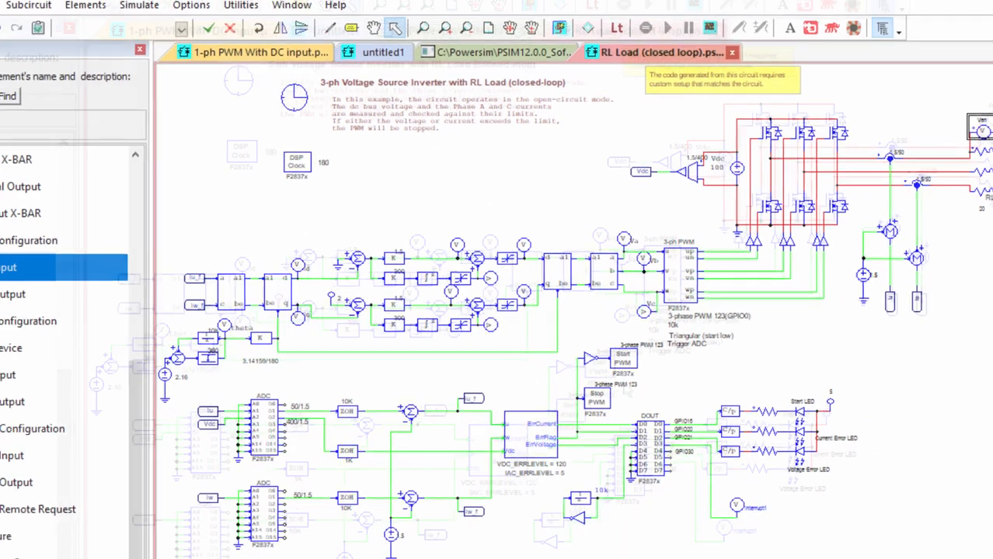
# Step: Reopen Examples, enter SimCoder > F2837x Target, then return to SimCoder
pyautogui.click(13, 49)
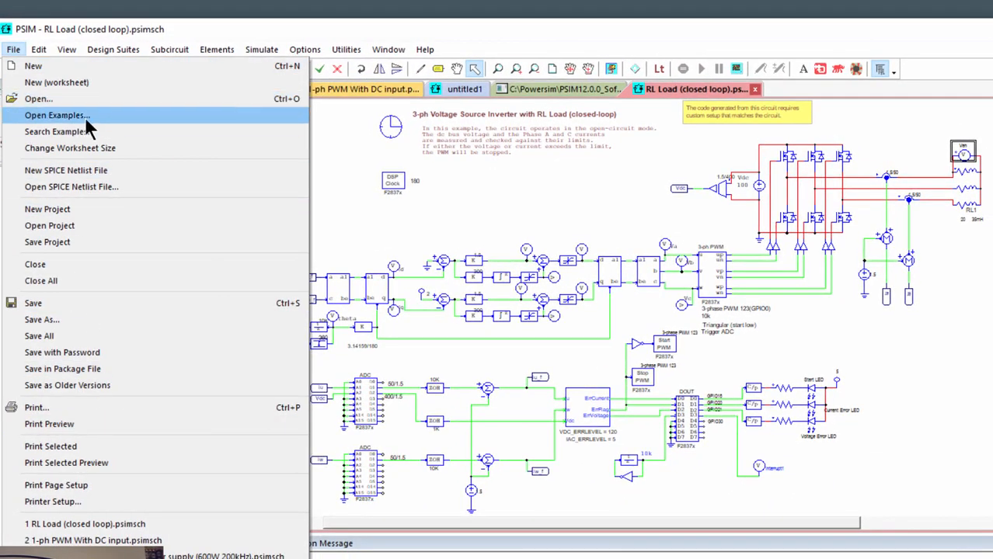
pyautogui.click(56, 115)
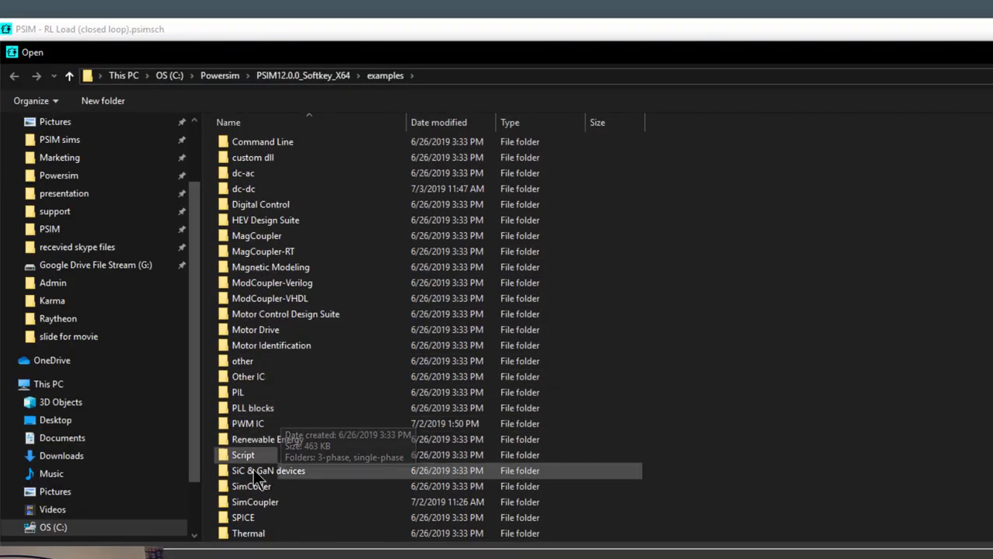
pyautogui.doubleClick(248, 486)
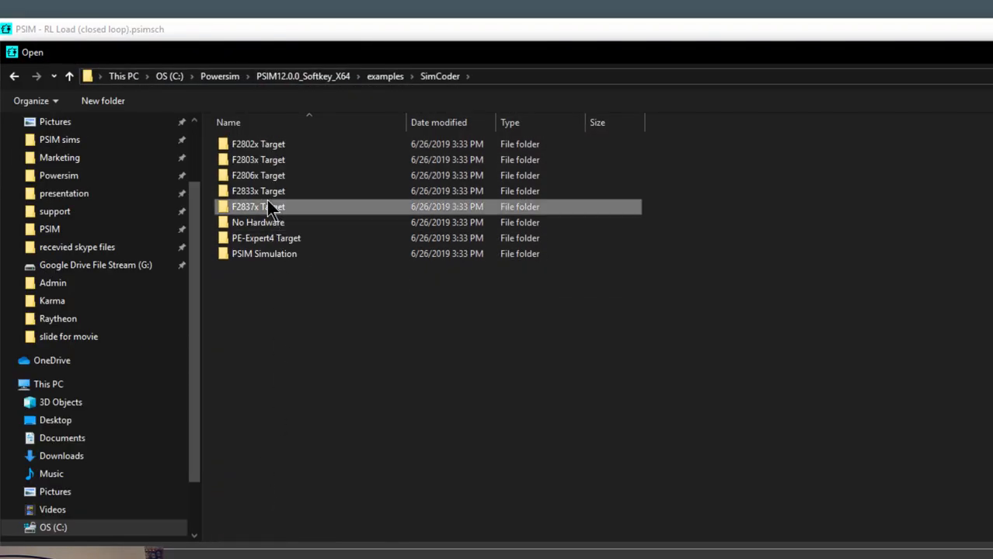
pyautogui.doubleClick(258, 206)
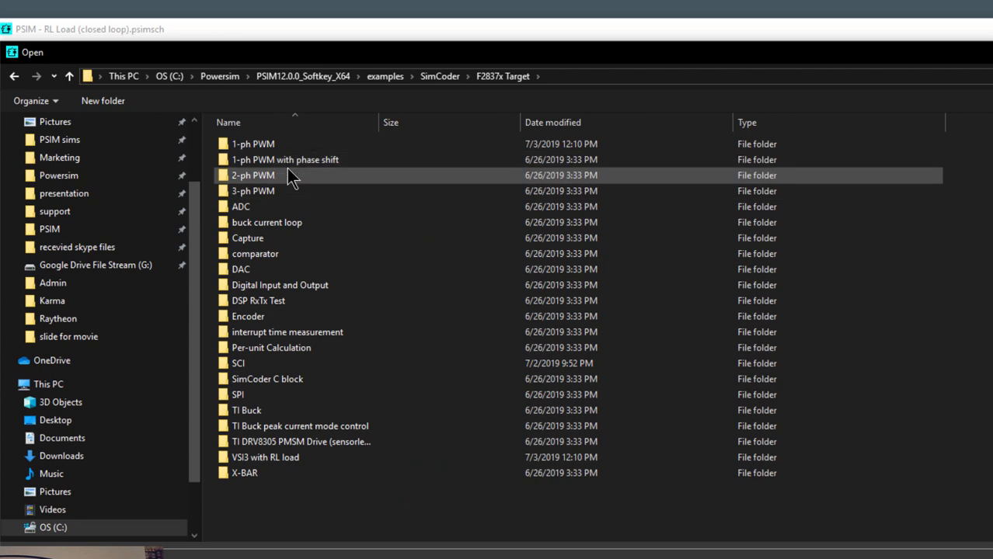
pyautogui.click(439, 77)
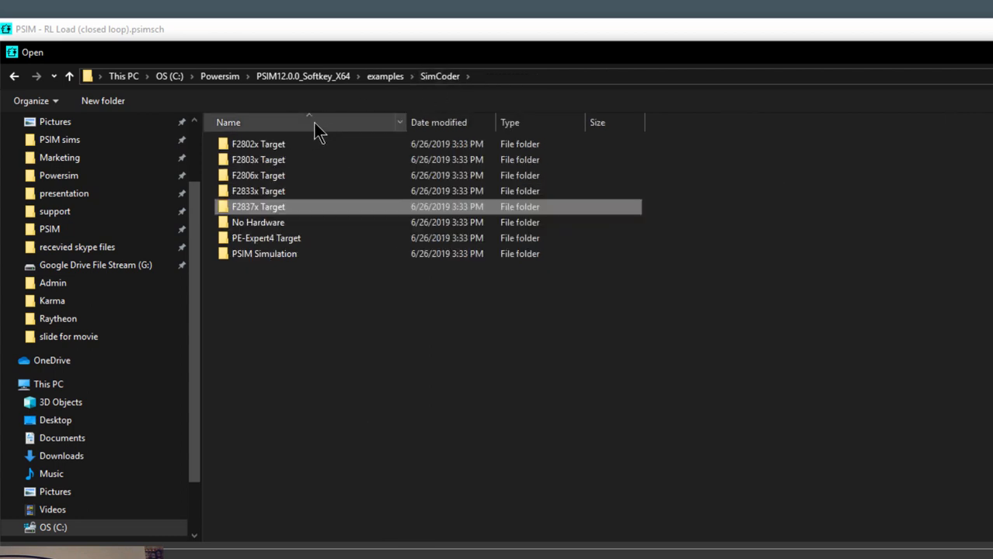